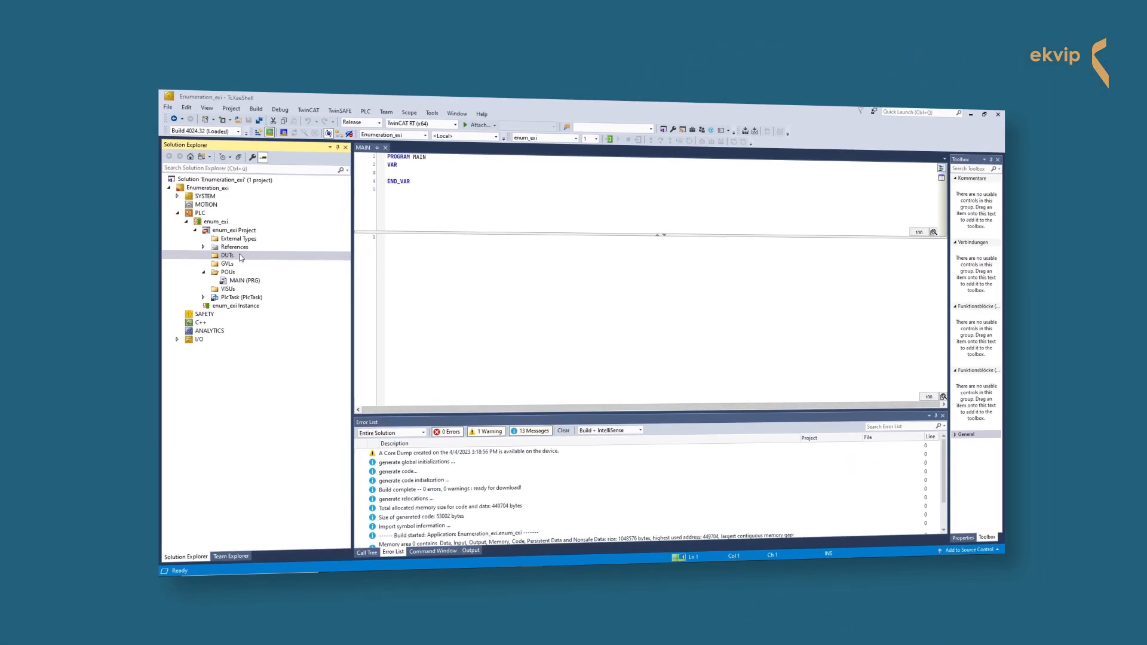
# Start adding a new DUT to the DUTs folder from its context menu.
pyautogui.rightClick(227, 255)
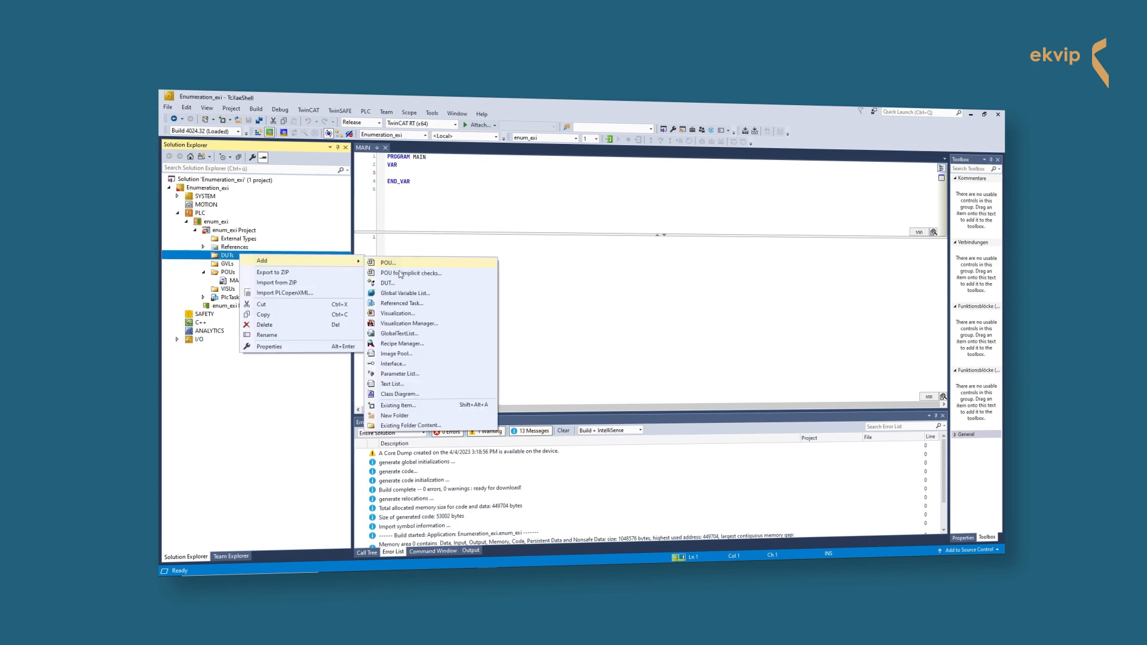
pyautogui.click(388, 283)
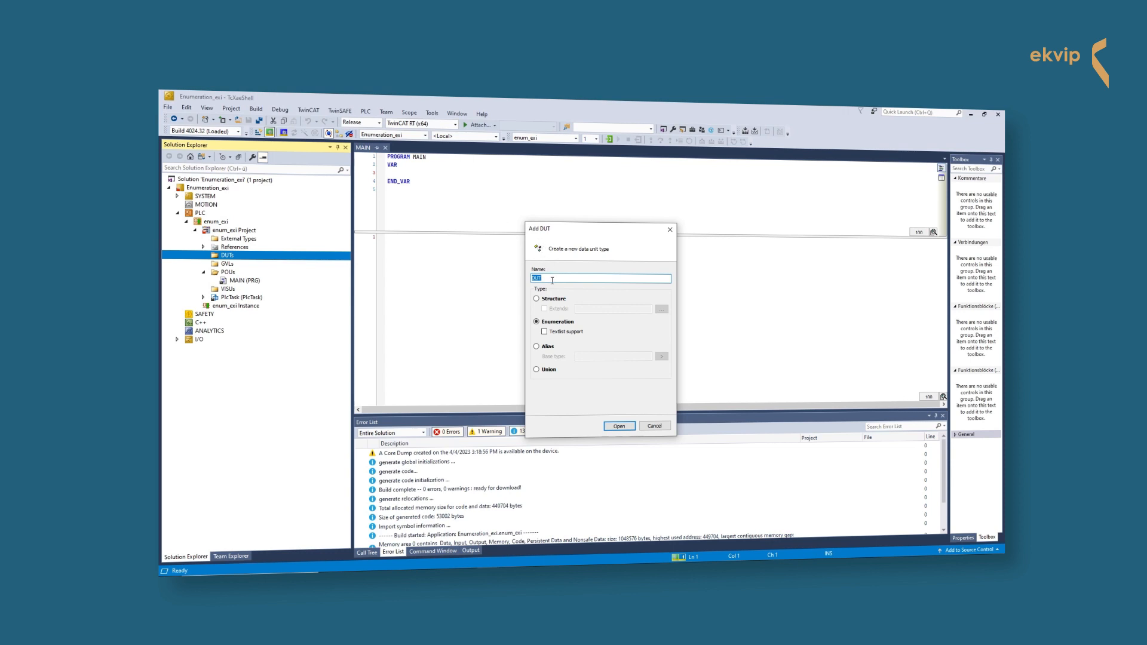
# Name the enumeration bColor, leave TextList support off, and create it.
pyautogui.write('bColor')
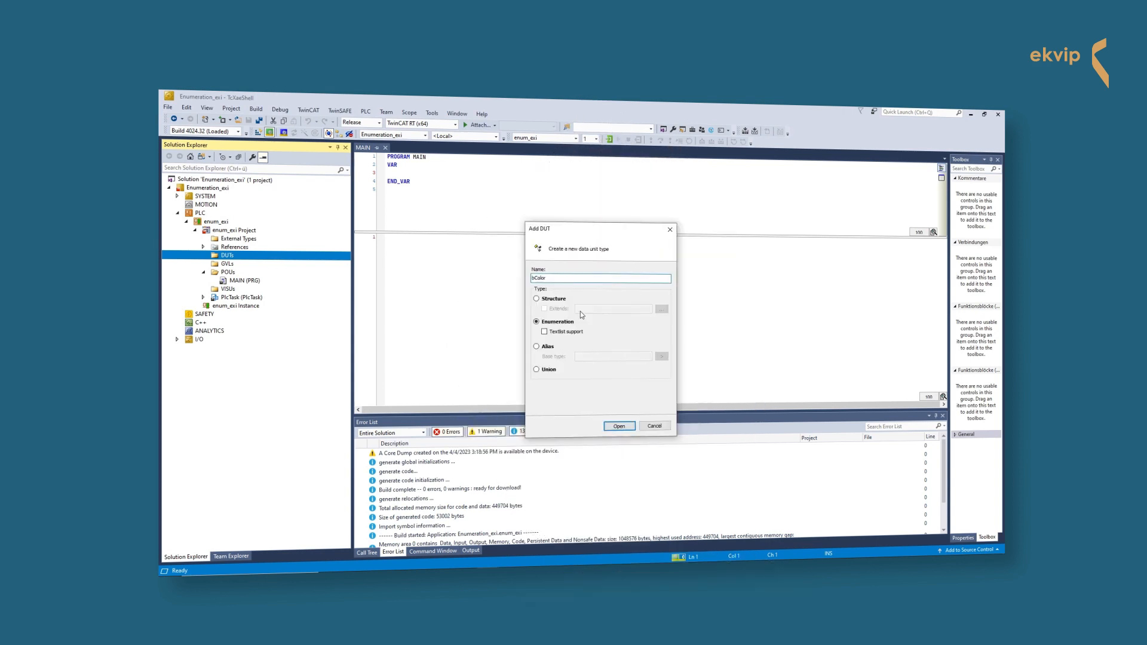
pyautogui.moveTo(549, 342)
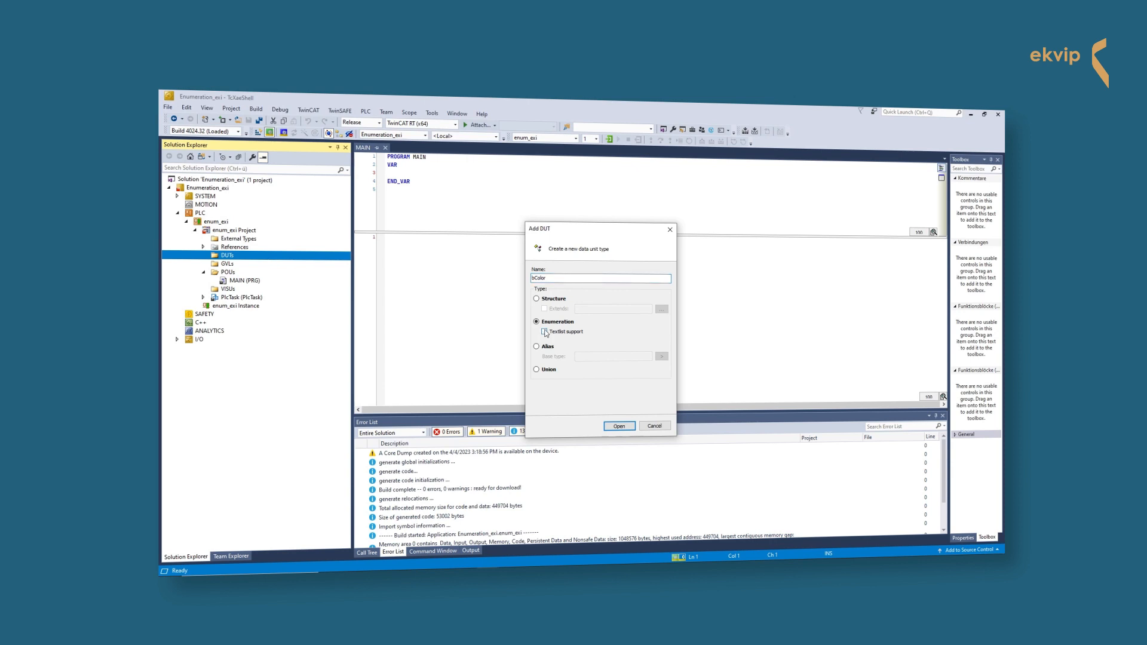
pyautogui.moveTo(612, 336)
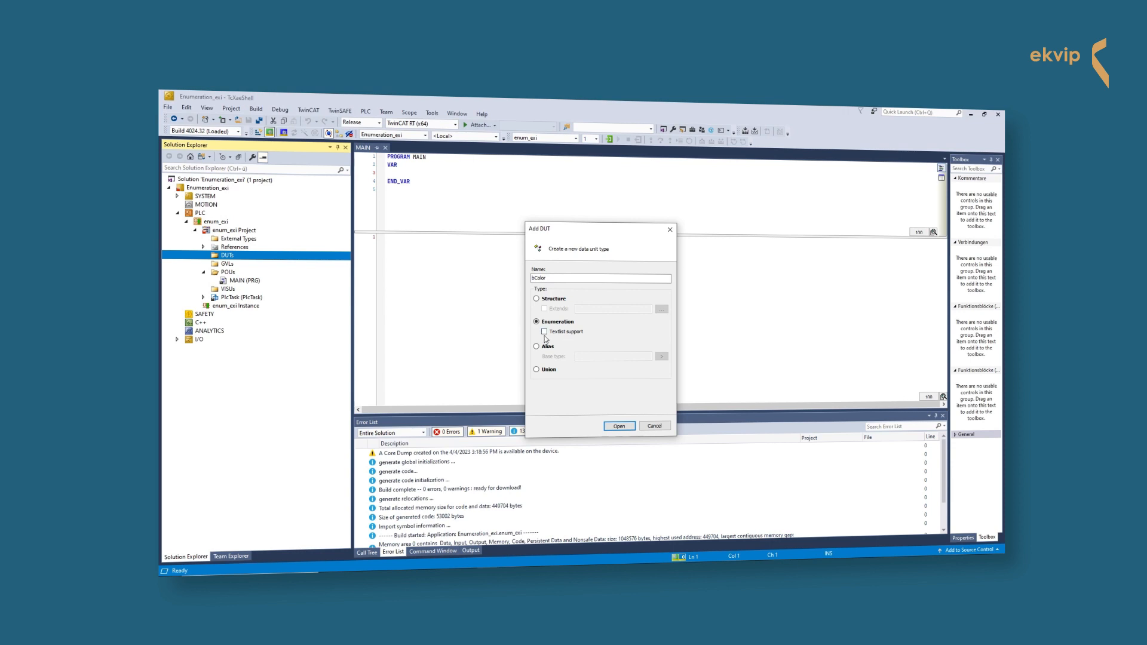
pyautogui.click(545, 331)
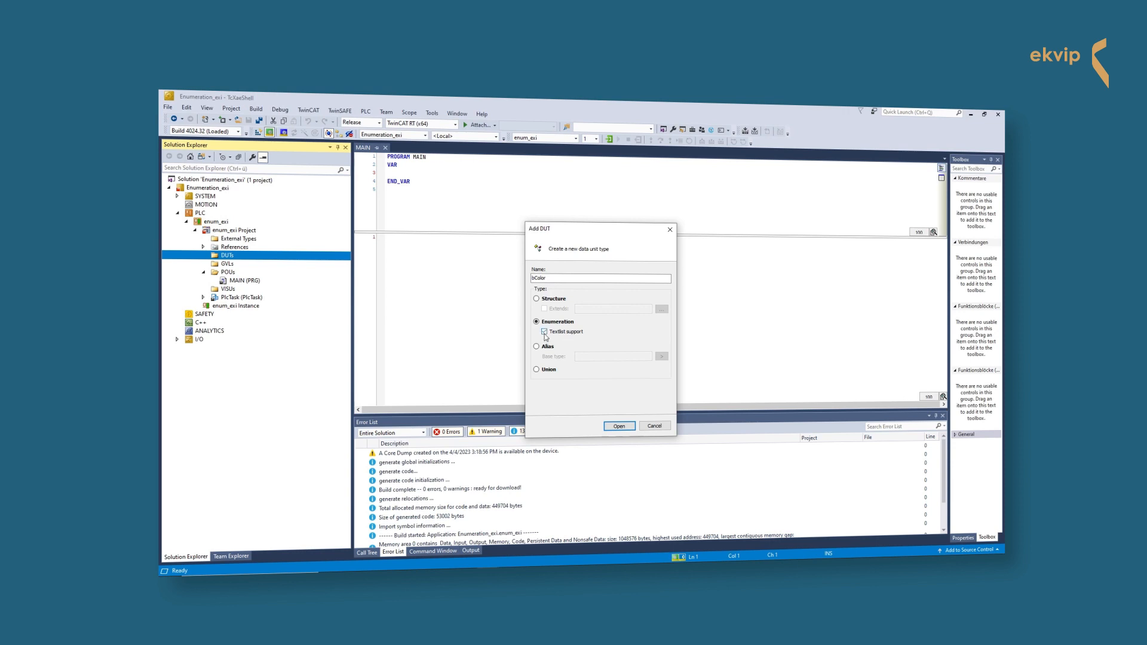
pyautogui.click(544, 331)
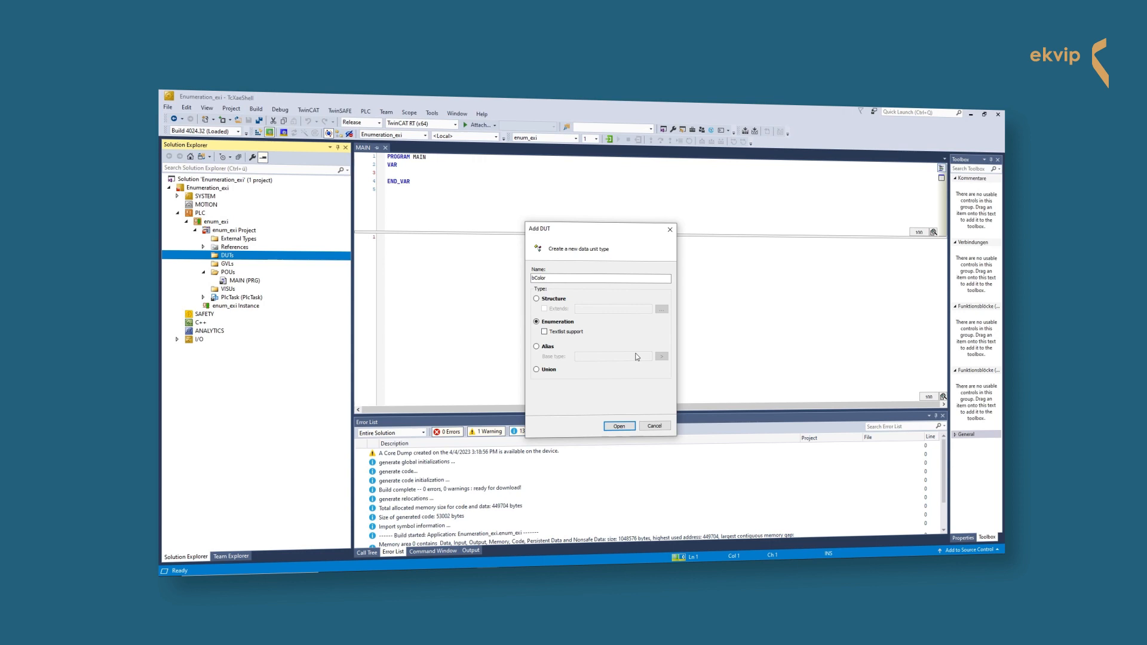
pyautogui.click(617, 425)
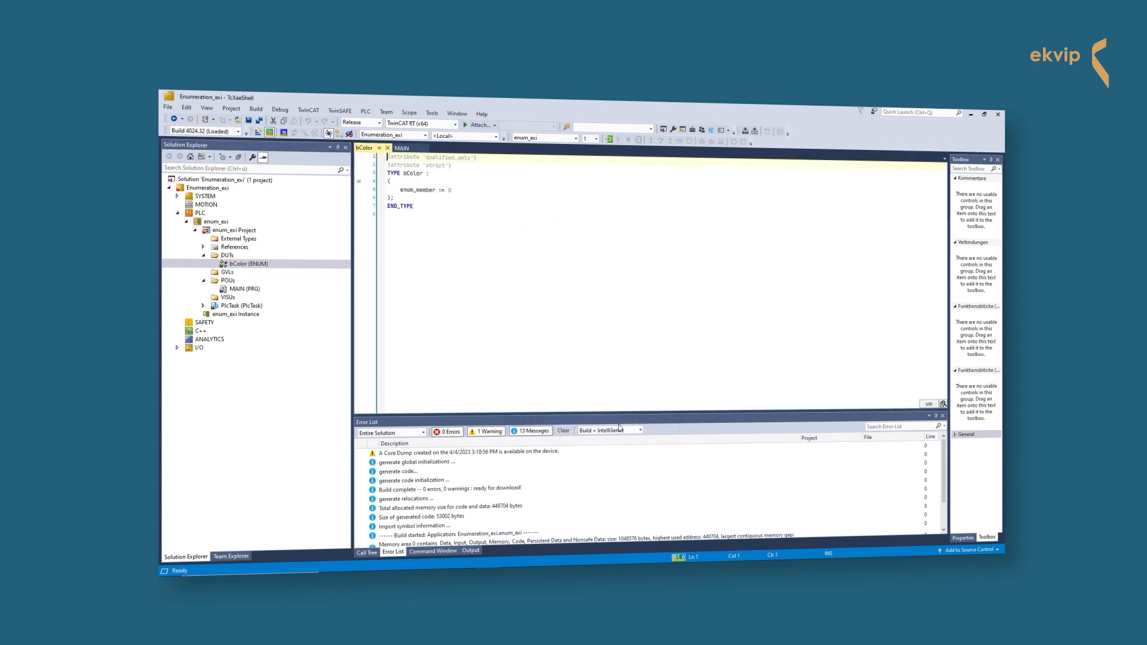
pyautogui.moveTo(539, 232)
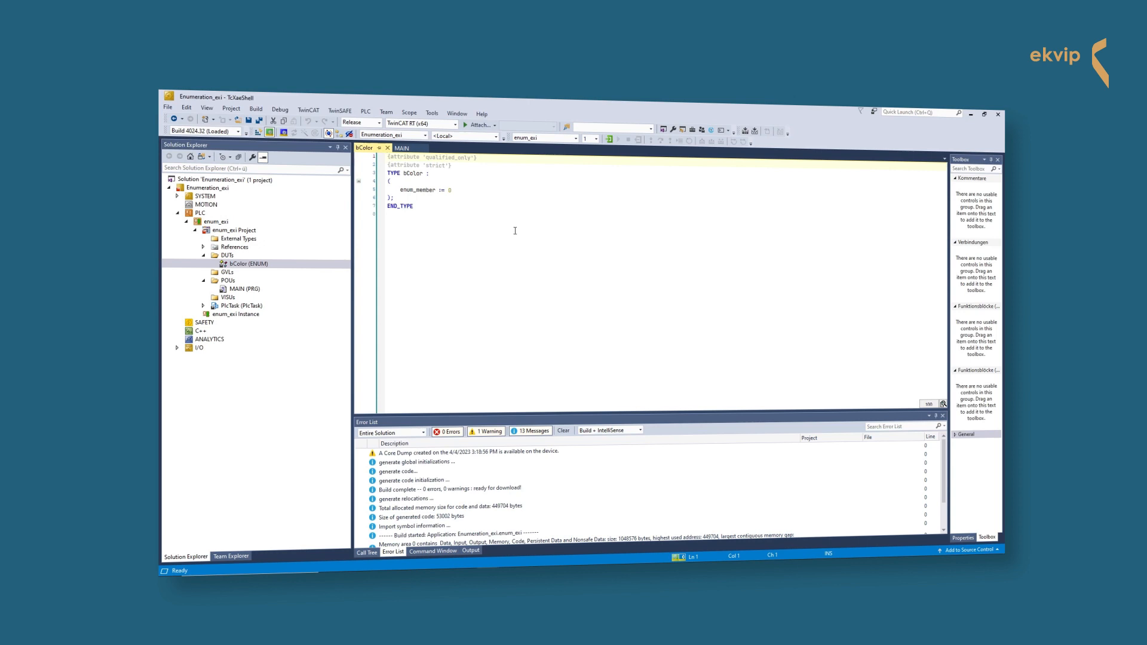
pyautogui.moveTo(502, 196)
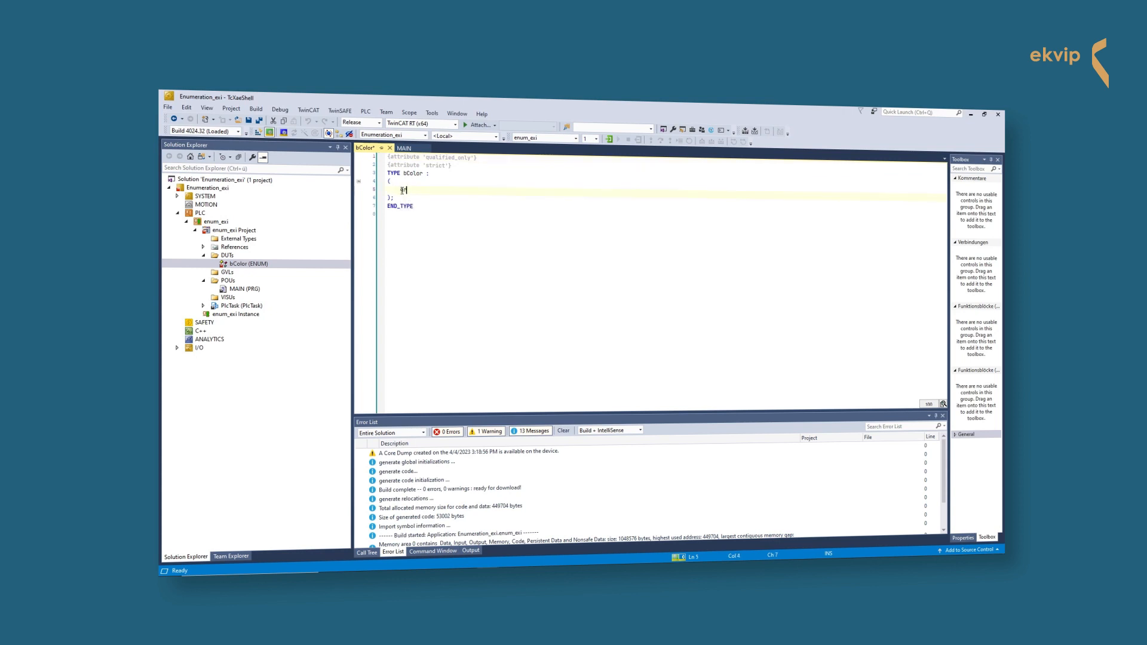
# Enter the enum members green, yellow, brown and eatenByAMonkeys.
pyautogui.write('green,')
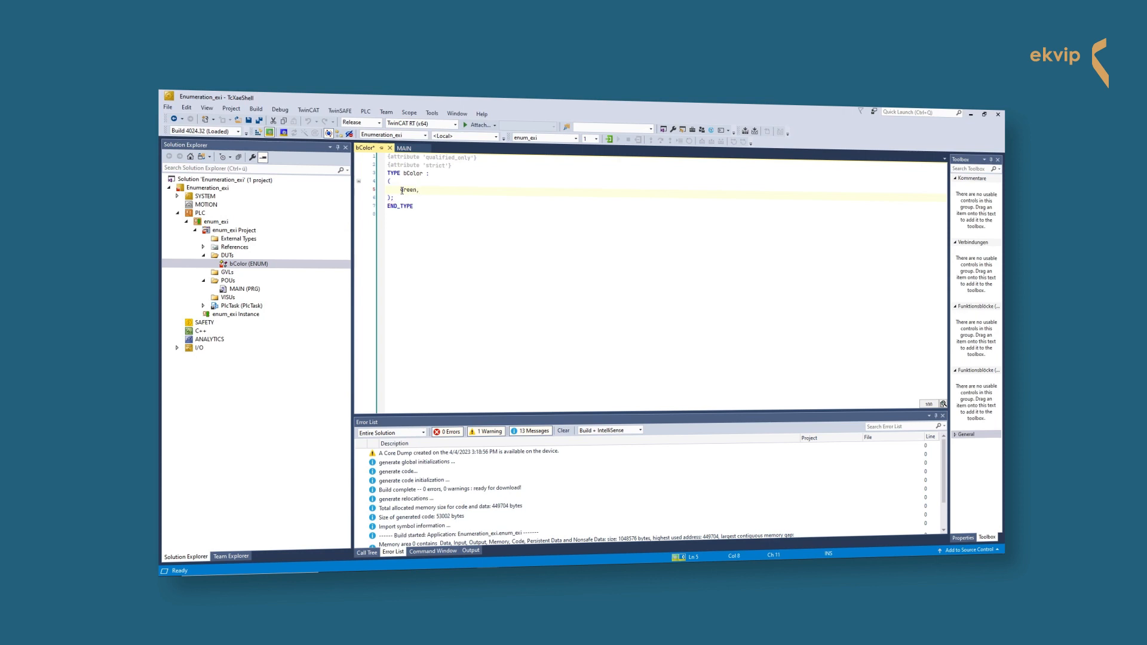
pyautogui.write('yellow,')
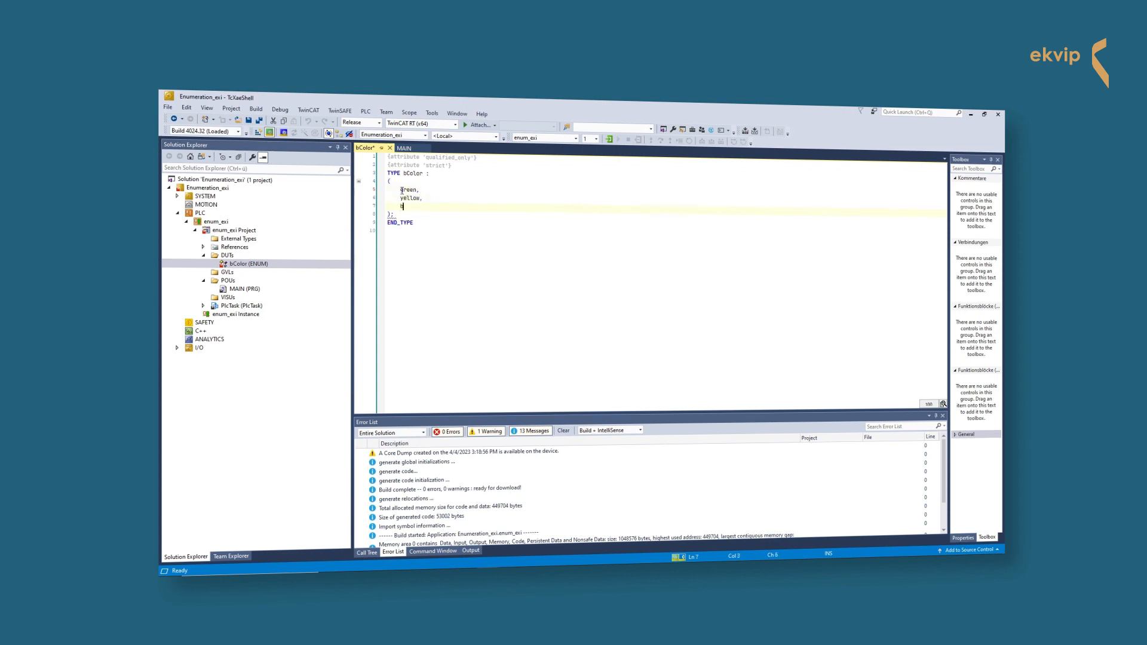
pyautogui.write('brown,')
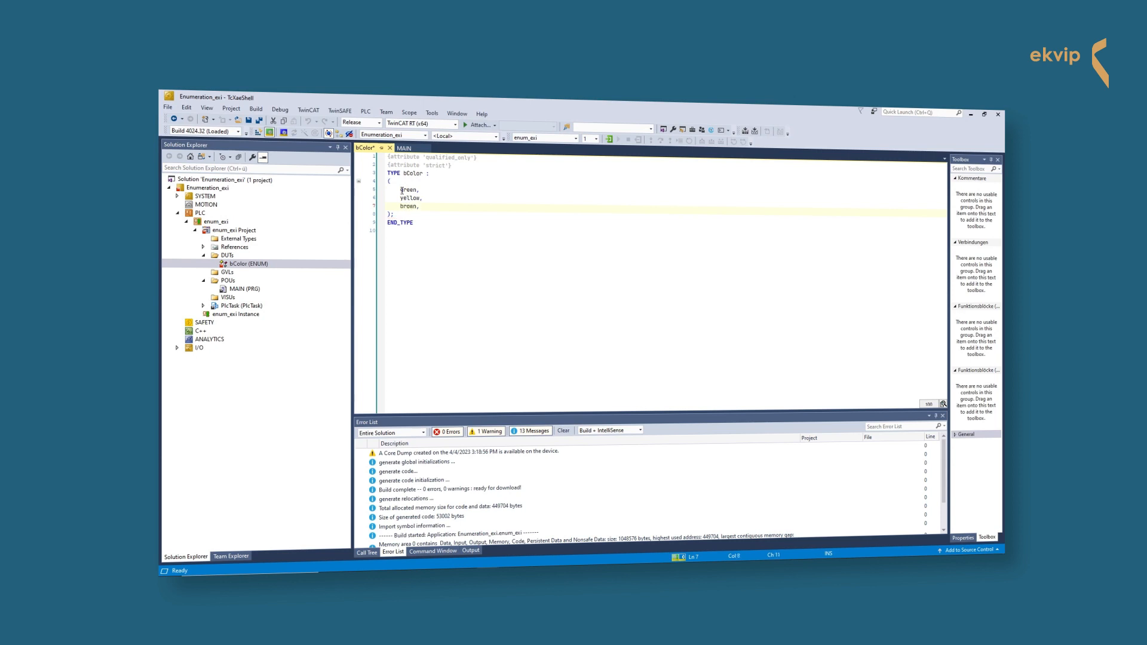
pyautogui.write('eatenByA')
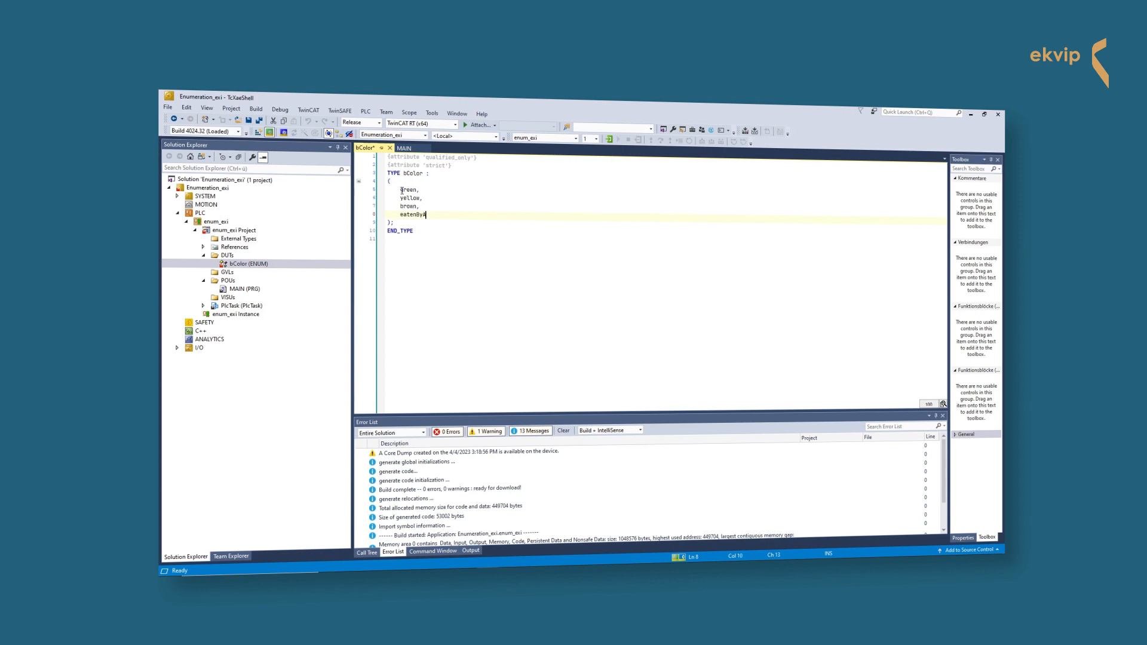
pyautogui.write('Monke')
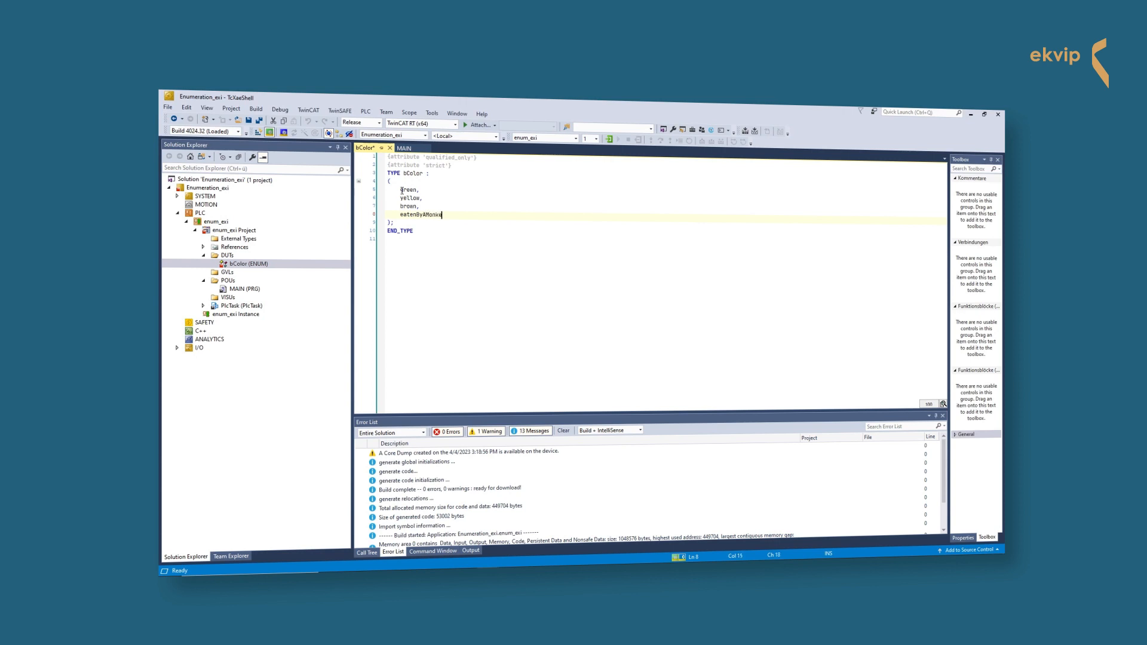
pyautogui.write('s')
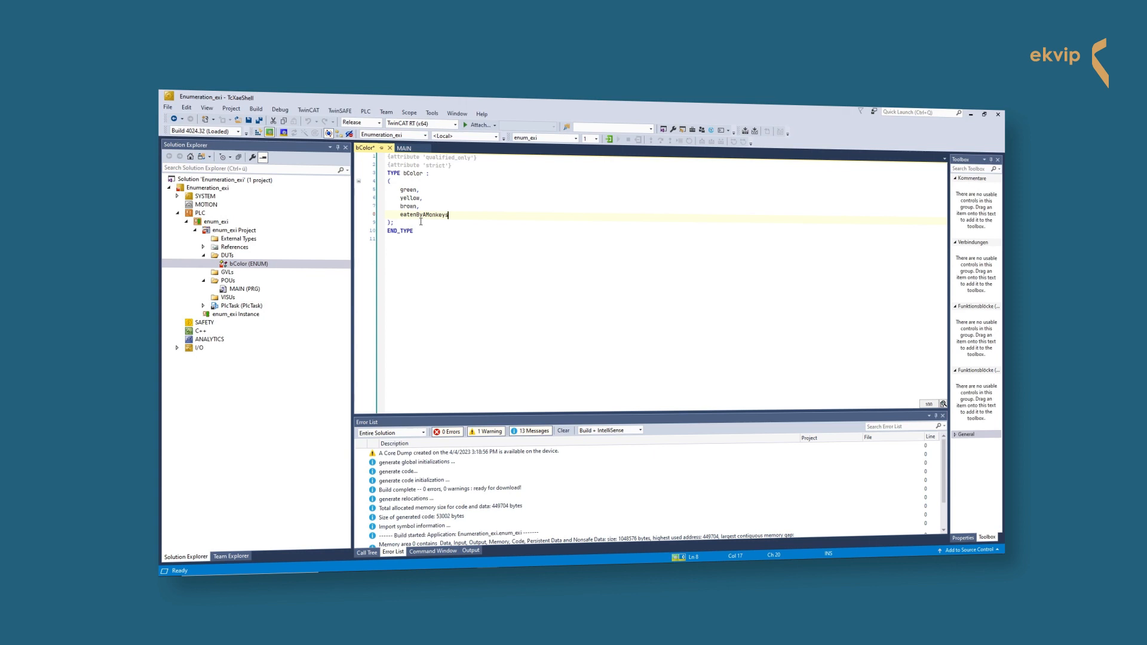
pyautogui.moveTo(420, 214)
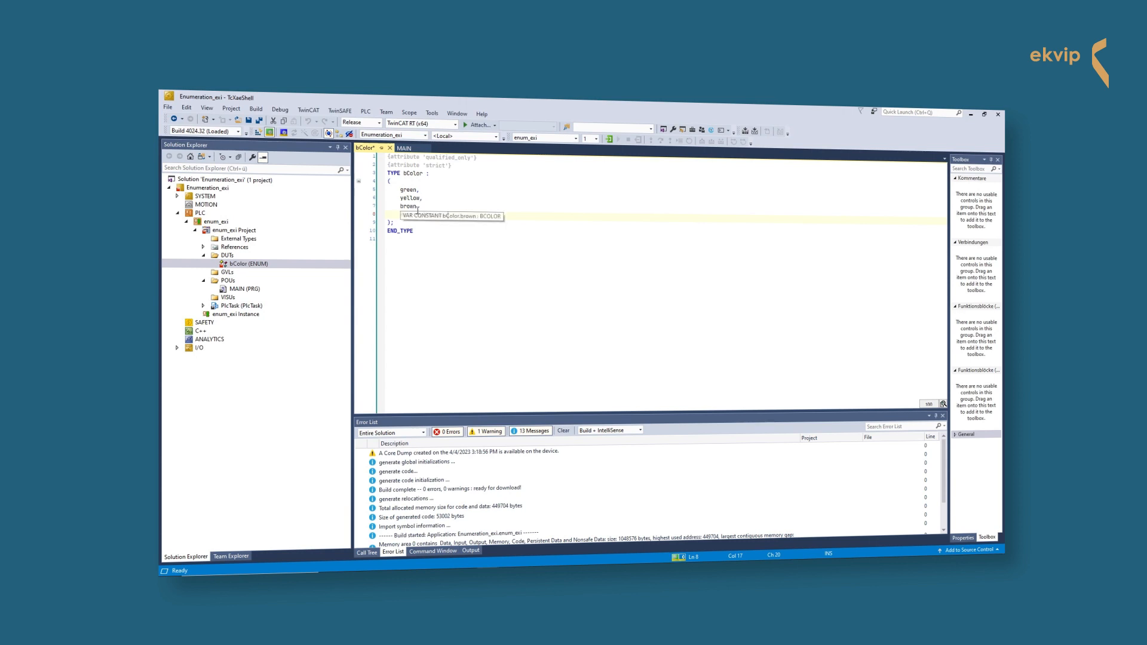
pyautogui.write('eatenByAMonkeys')
pyautogui.click(666, 221)
pyautogui.write('SINT')
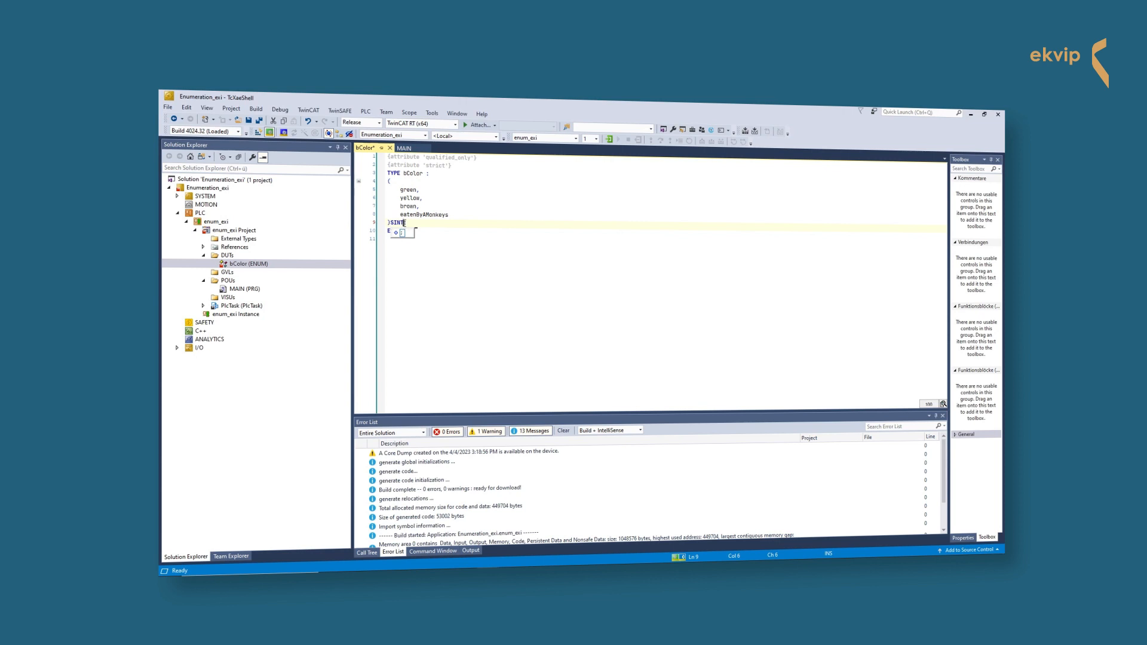
pyautogui.write('END_TYPE')
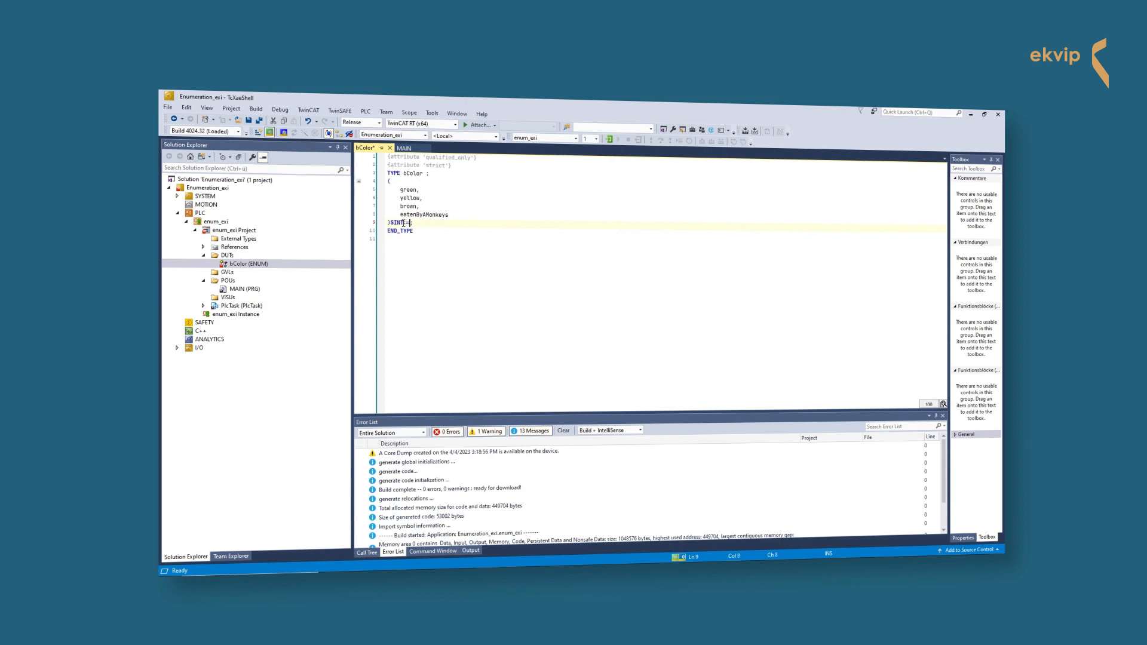
pyautogui.write('=yellow')
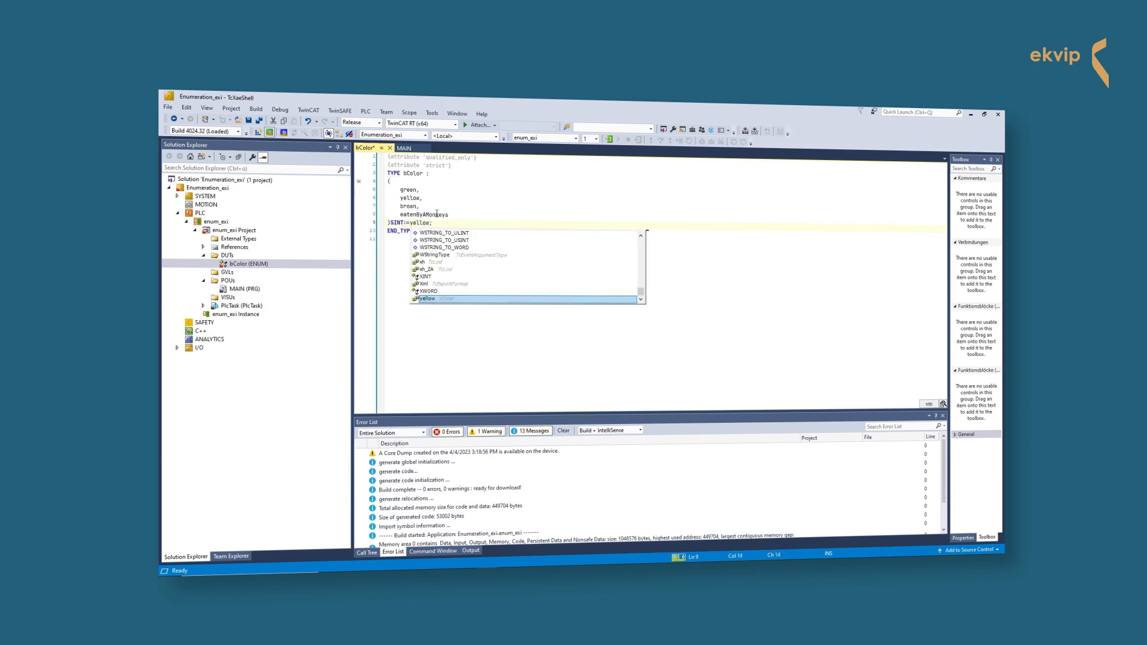
pyautogui.press('Escape')
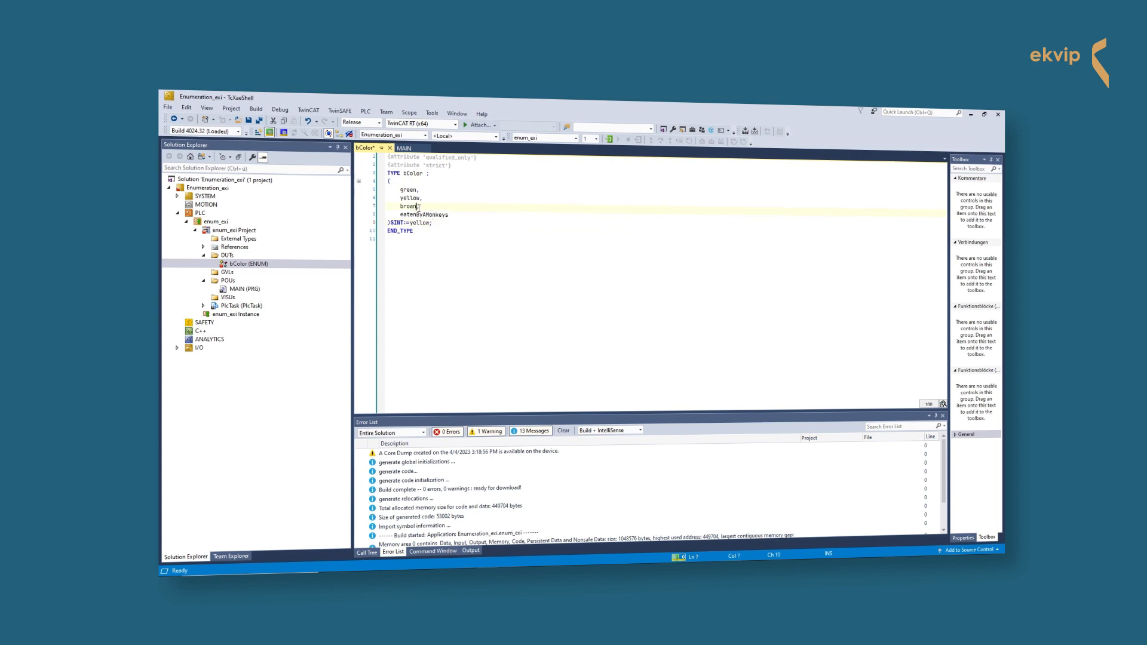
pyautogui.write(':=3')
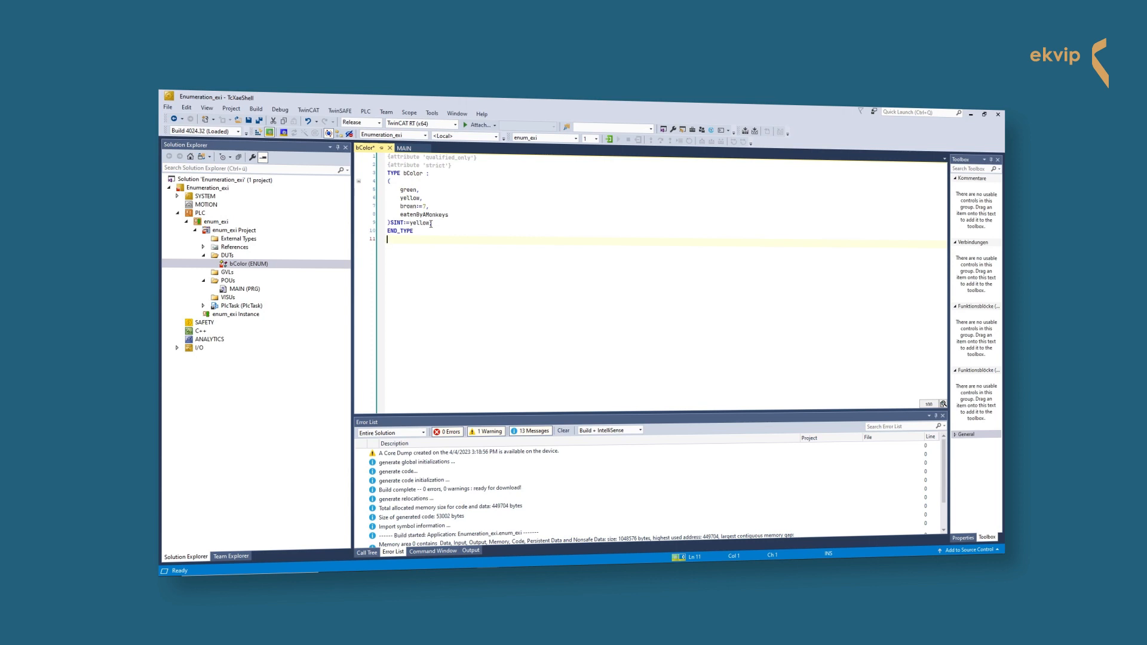
pyautogui.moveTo(445, 205)
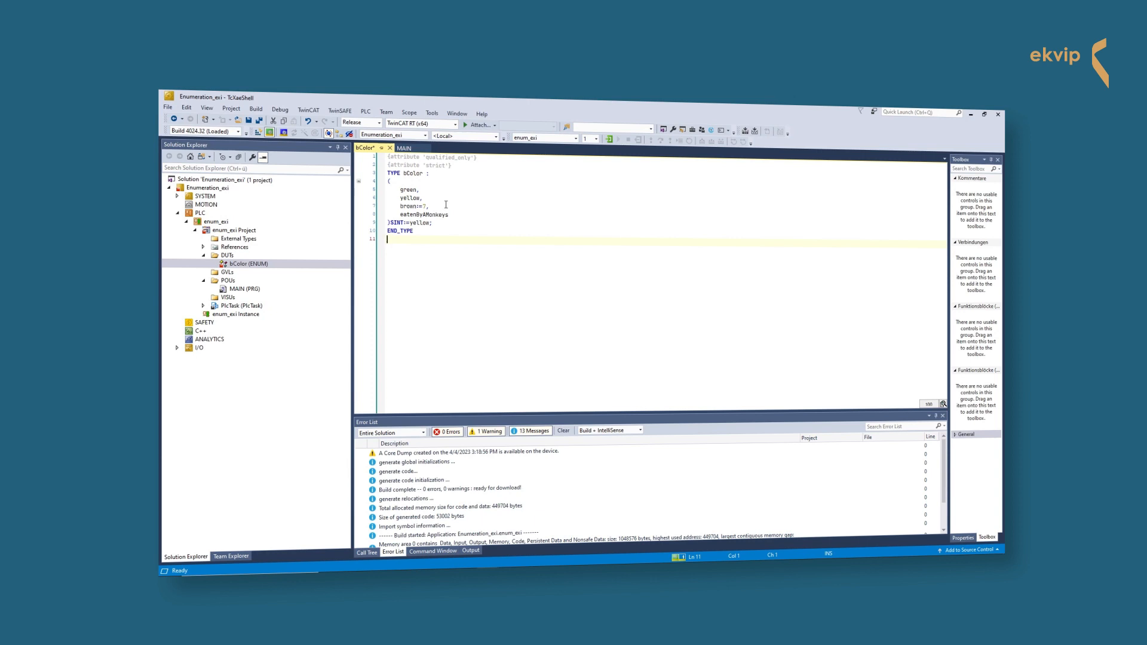
pyautogui.moveTo(445, 168)
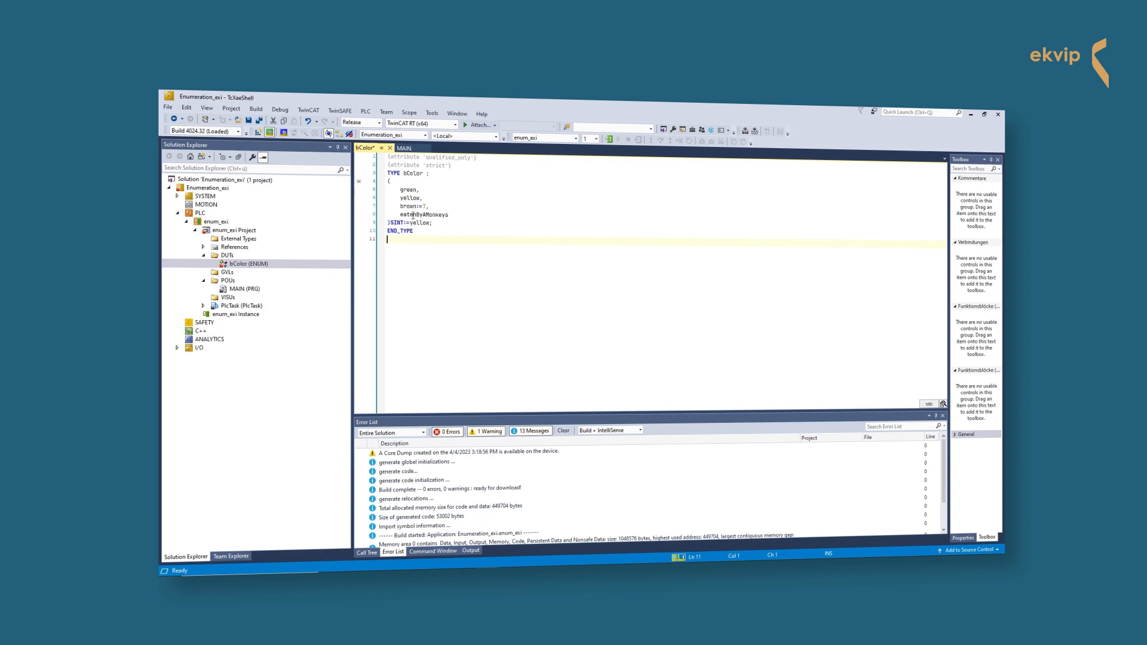
pyautogui.moveTo(415, 212)
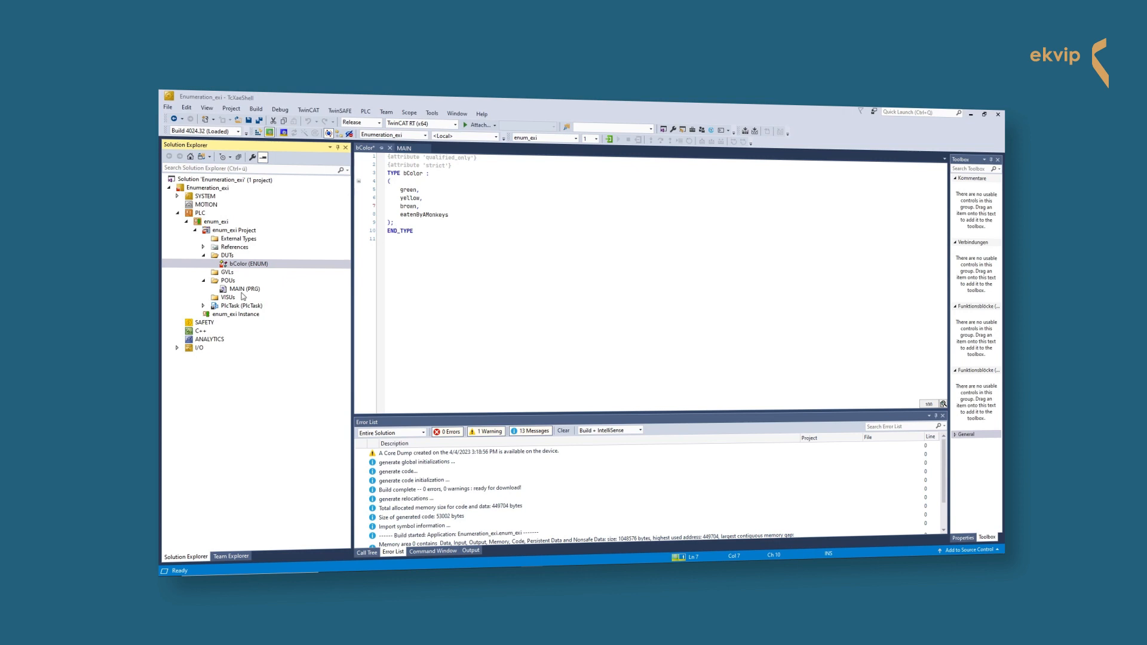
# In MAIN declare bananaColor : bColor := bColor.green.
pyautogui.doubleClick(244, 288)
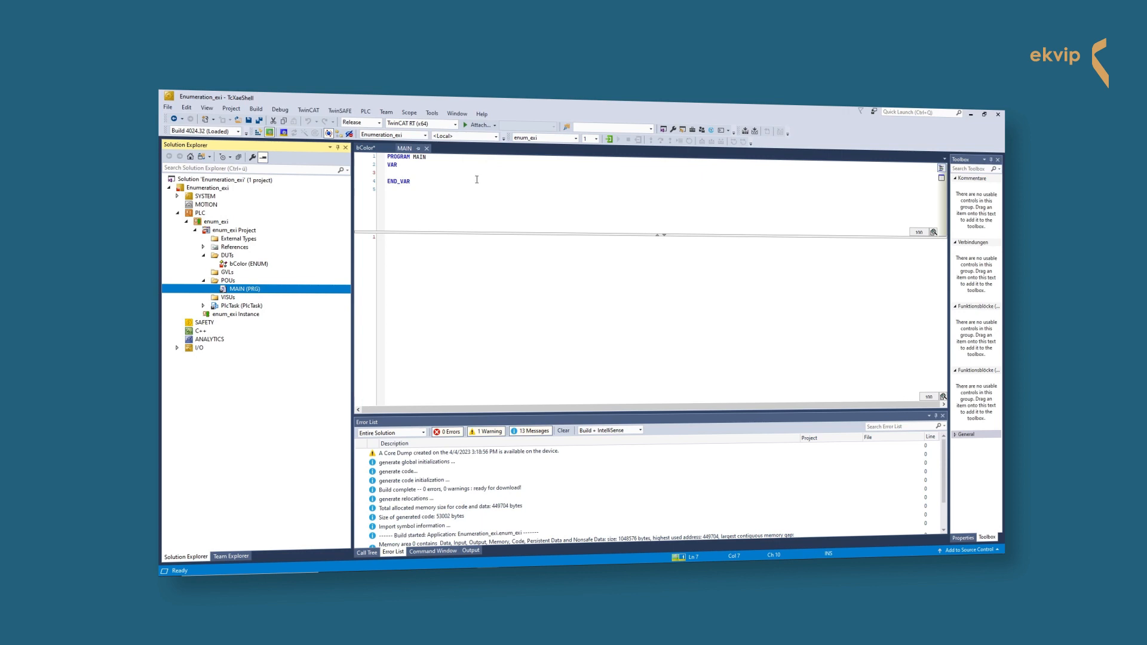
pyautogui.moveTo(427, 171)
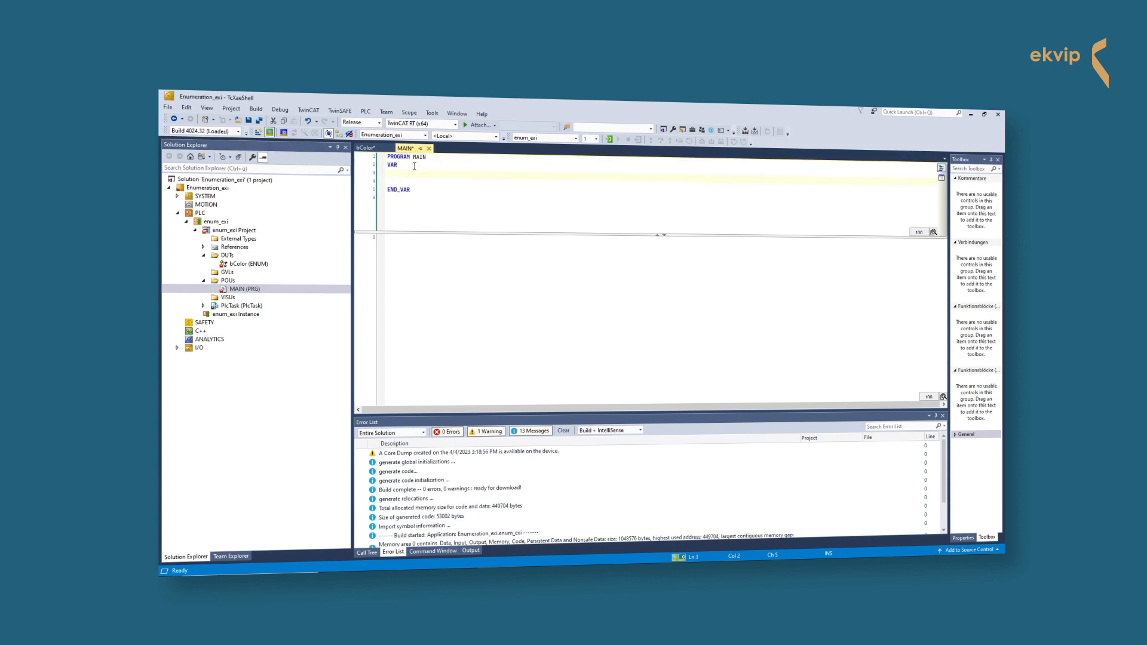
pyautogui.write('bananaColor : bColor:=')
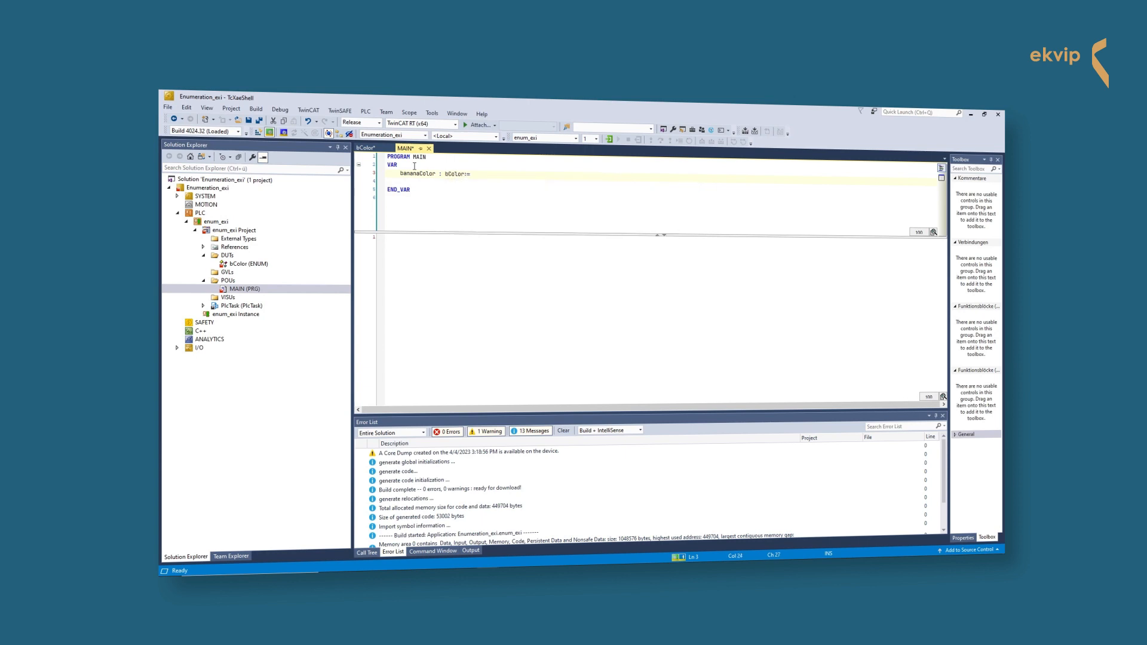
pyautogui.write('a')
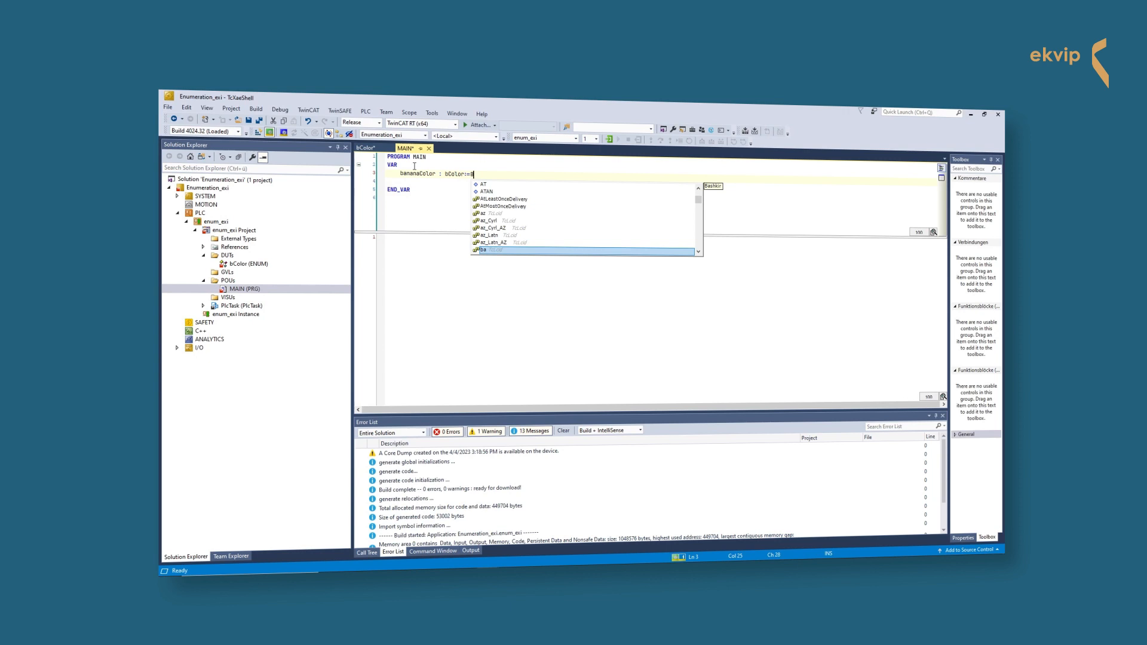
pyautogui.write('Color.green;')
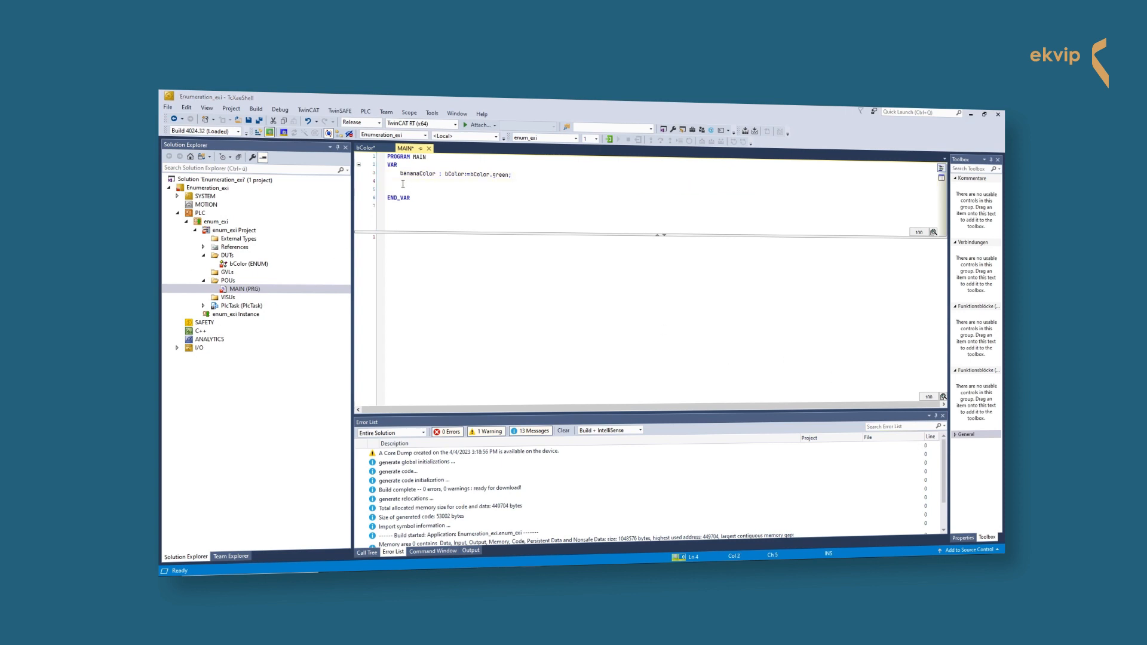
# Declare bText : STRING and aDayLater : BOOL in MAIN.
pyautogui.write('Text      :')
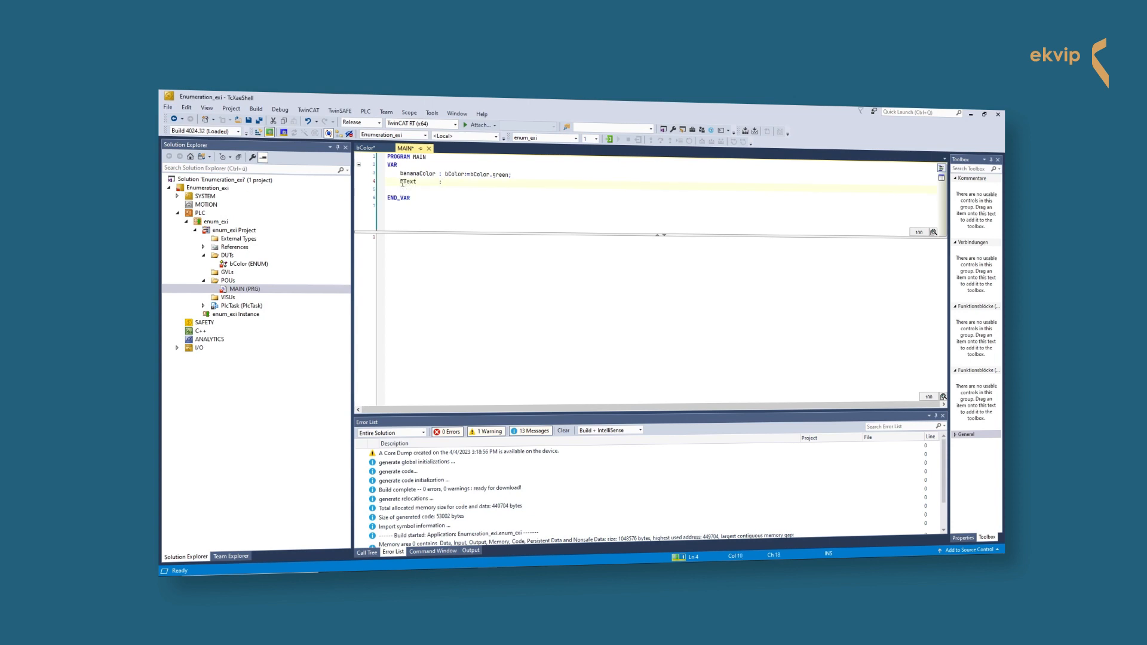
pyautogui.write('STR')
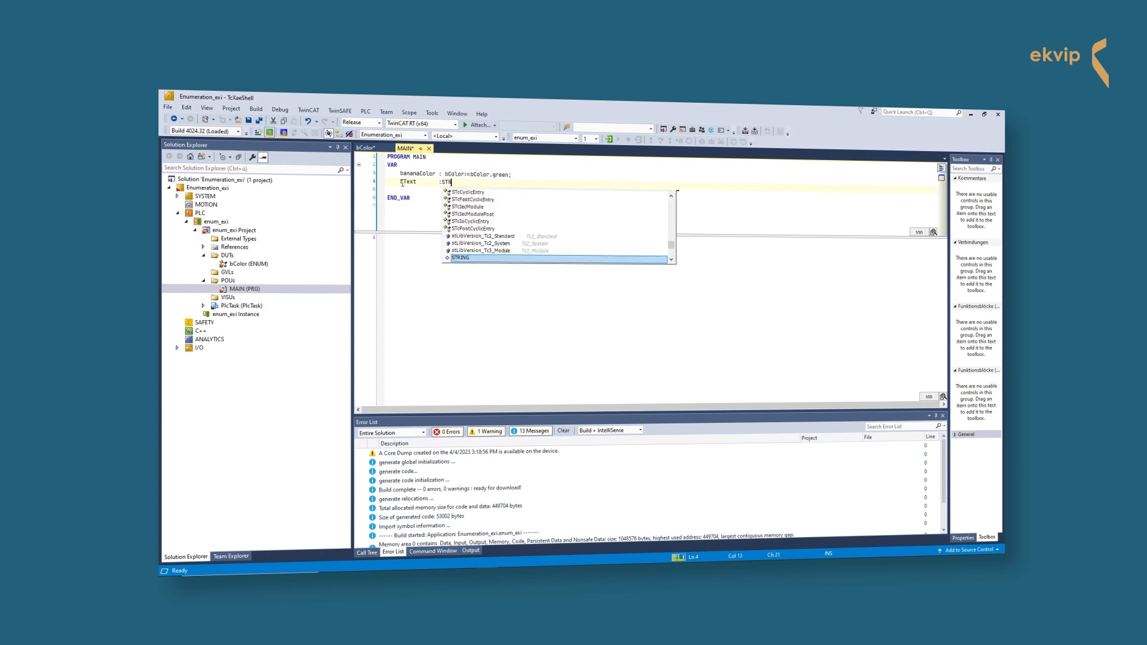
pyautogui.press('Enter')
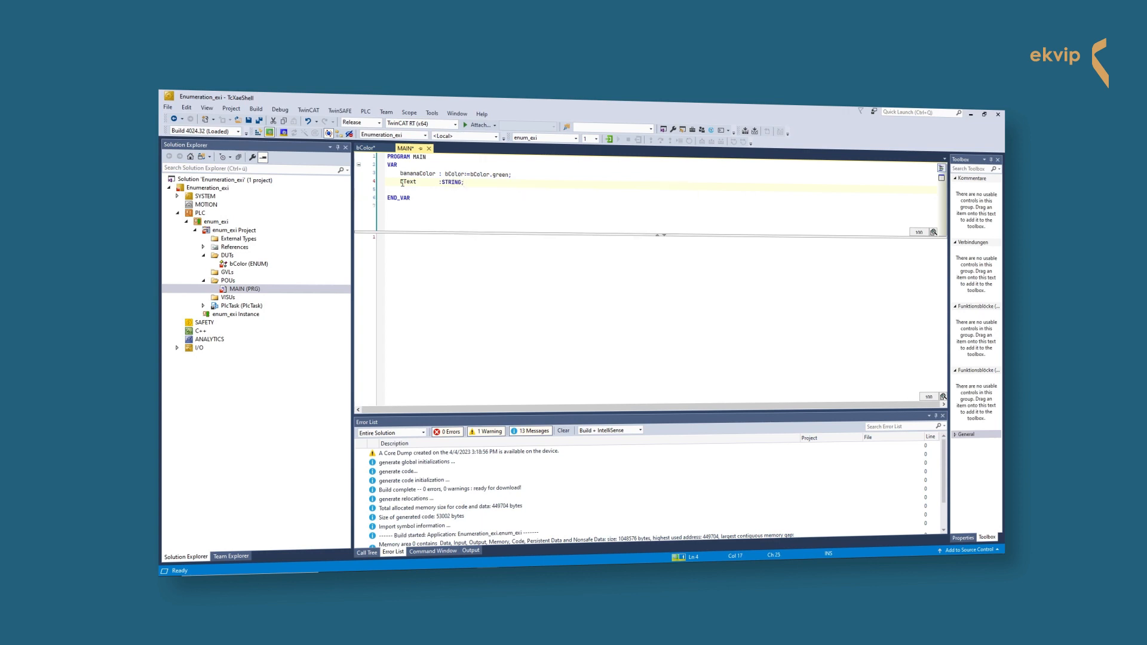
pyautogui.write('aO')
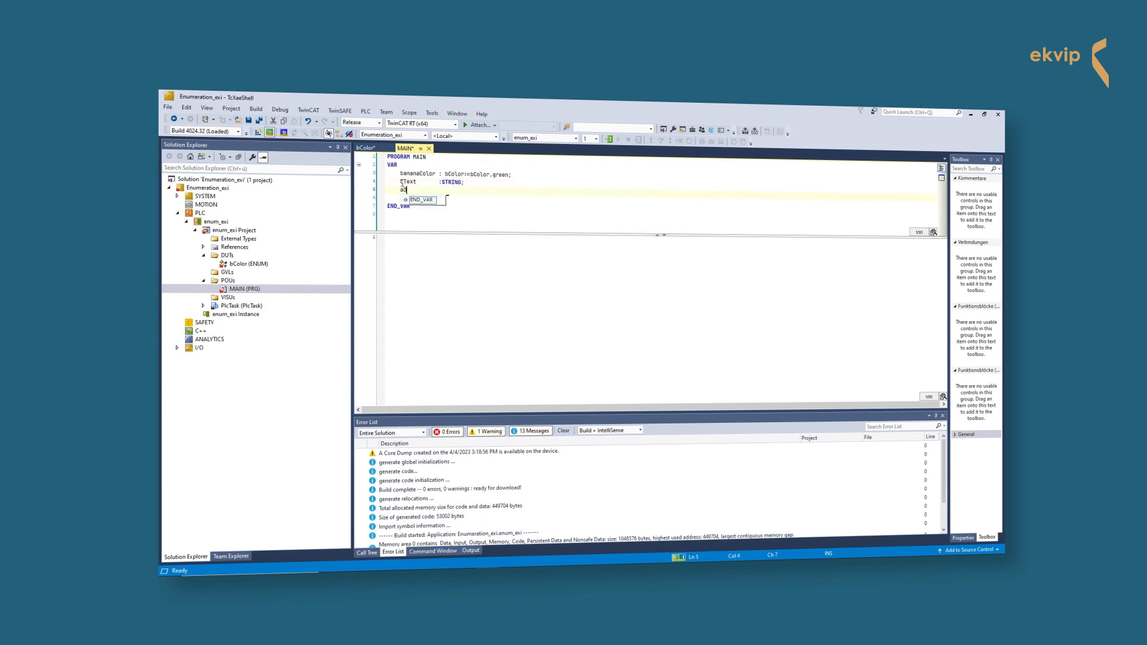
pyautogui.write('DayLater')
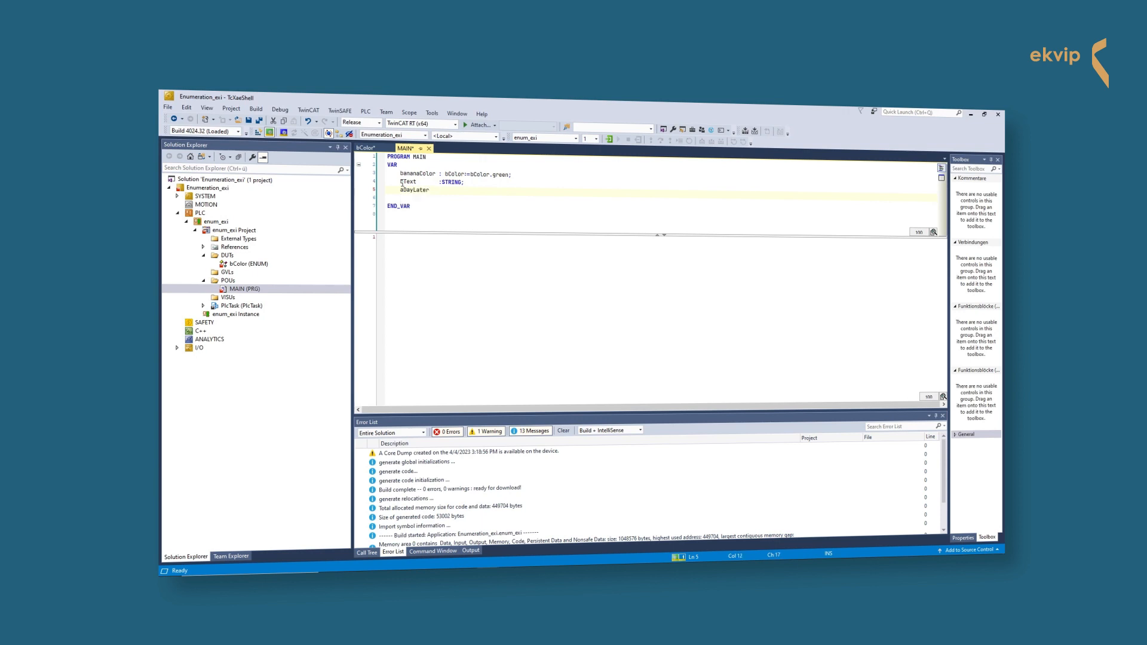
pyautogui.write('BOOL')
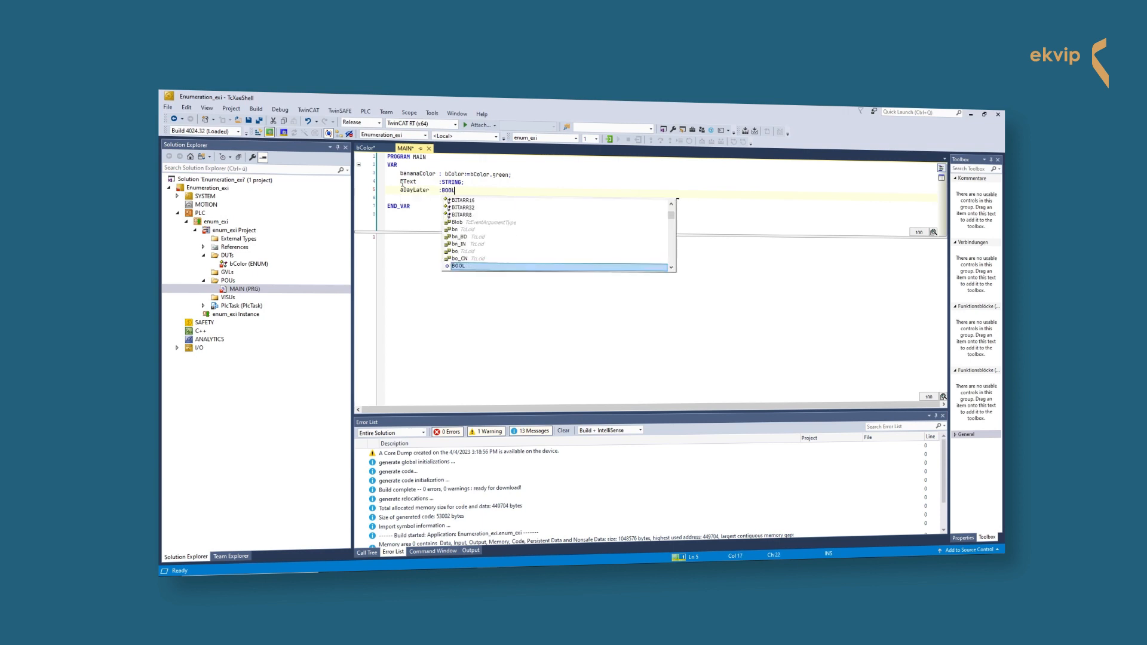
pyautogui.write(';')
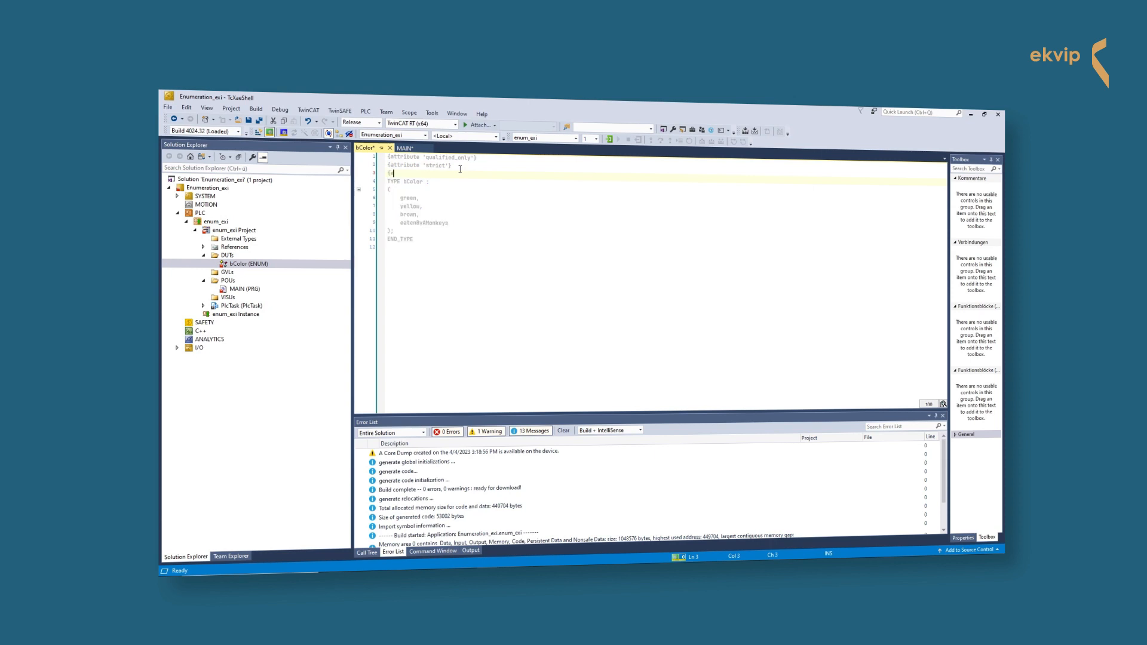
# Add {attribute 'to_string'} to bColor and return to MAIN.
pyautogui.write("attribute '")
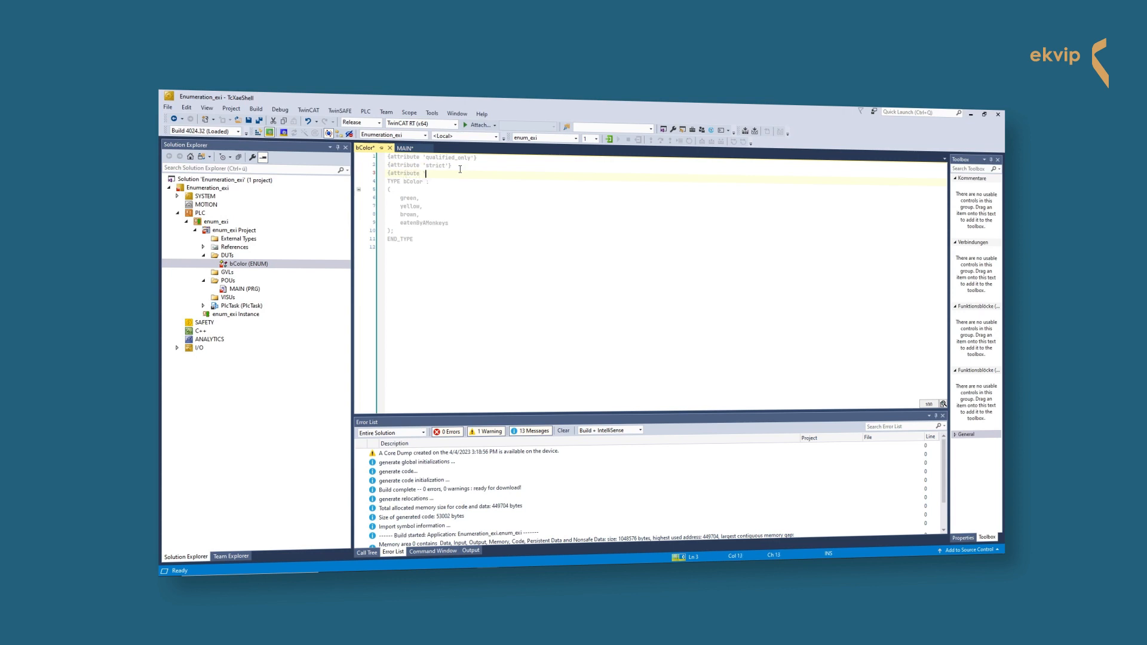
pyautogui.write('to_')
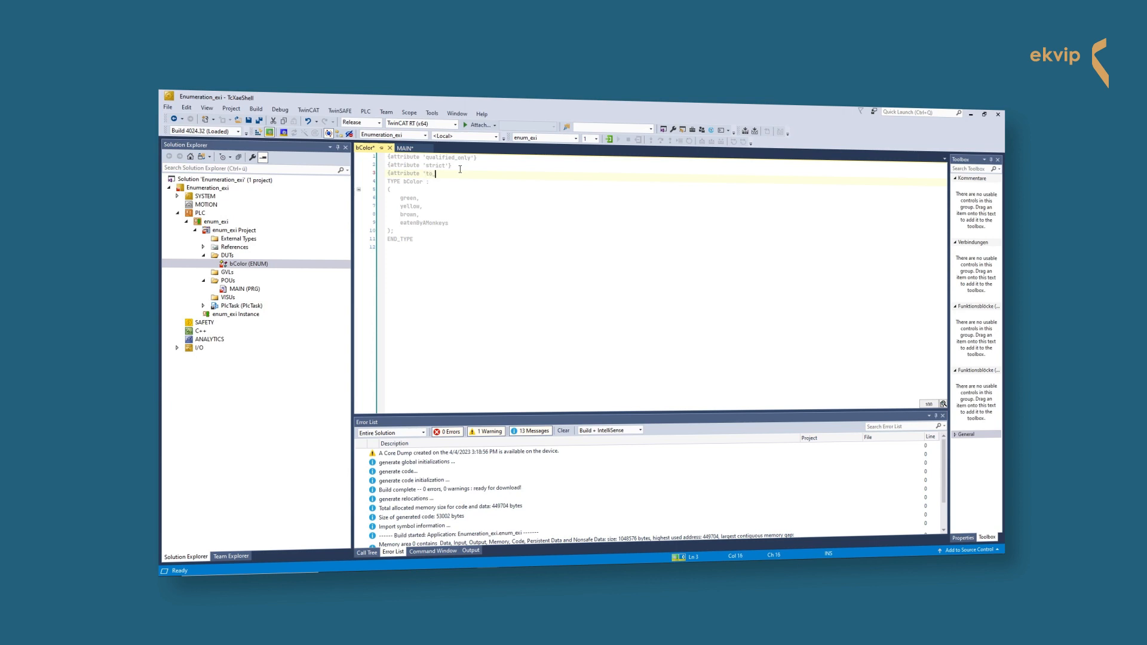
pyautogui.write("string'}")
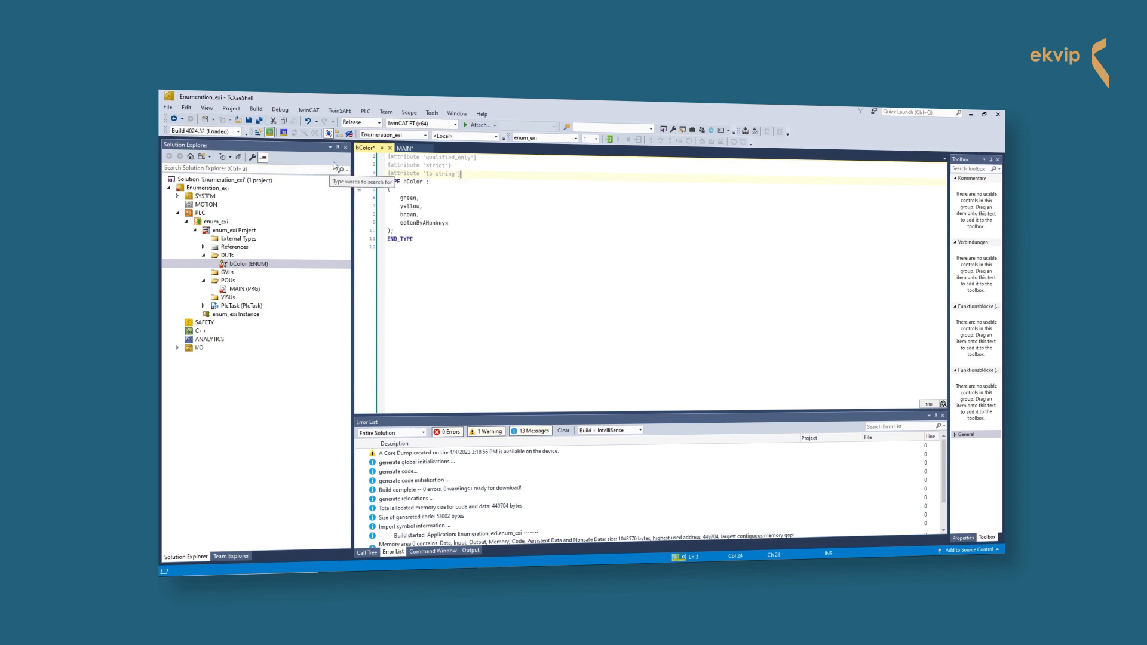
pyautogui.click(406, 148)
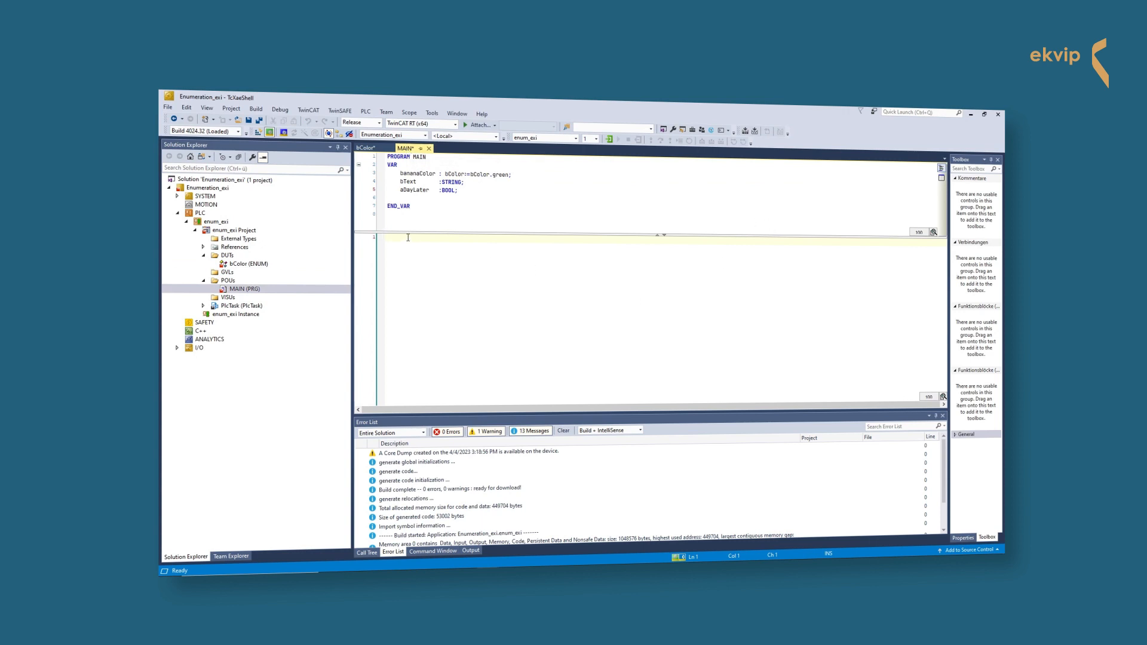
# Write bText := TO_STRING(bananaColor); and a CASE bananaColor OF with a green branch.
pyautogui.write('b')
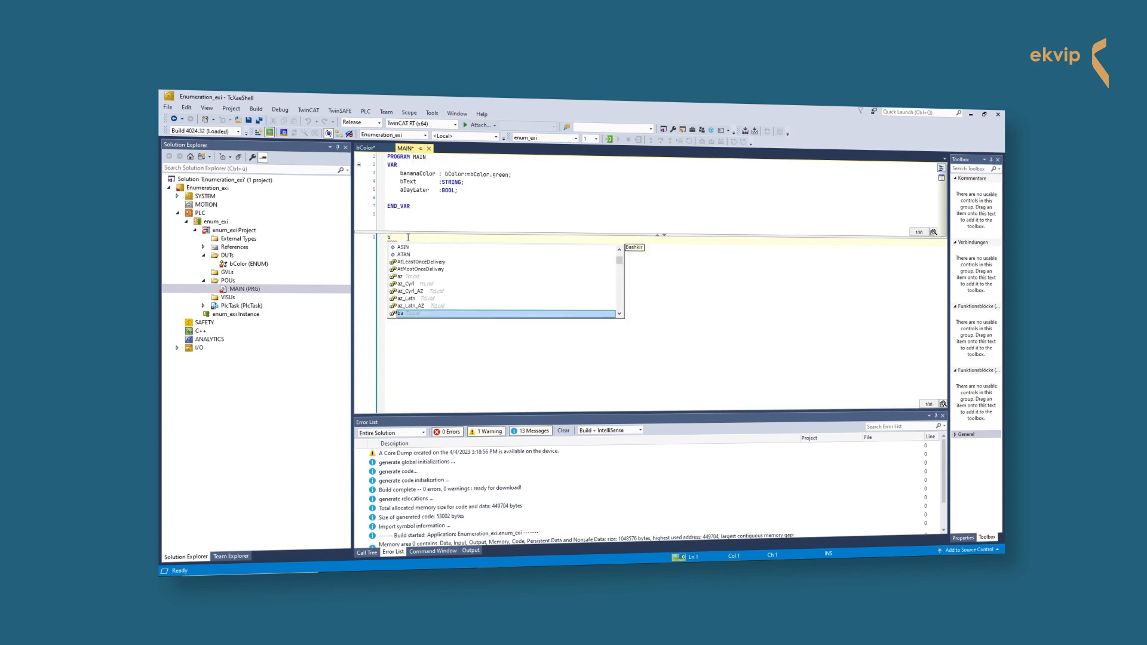
pyautogui.write('Text := TO_STRING(')
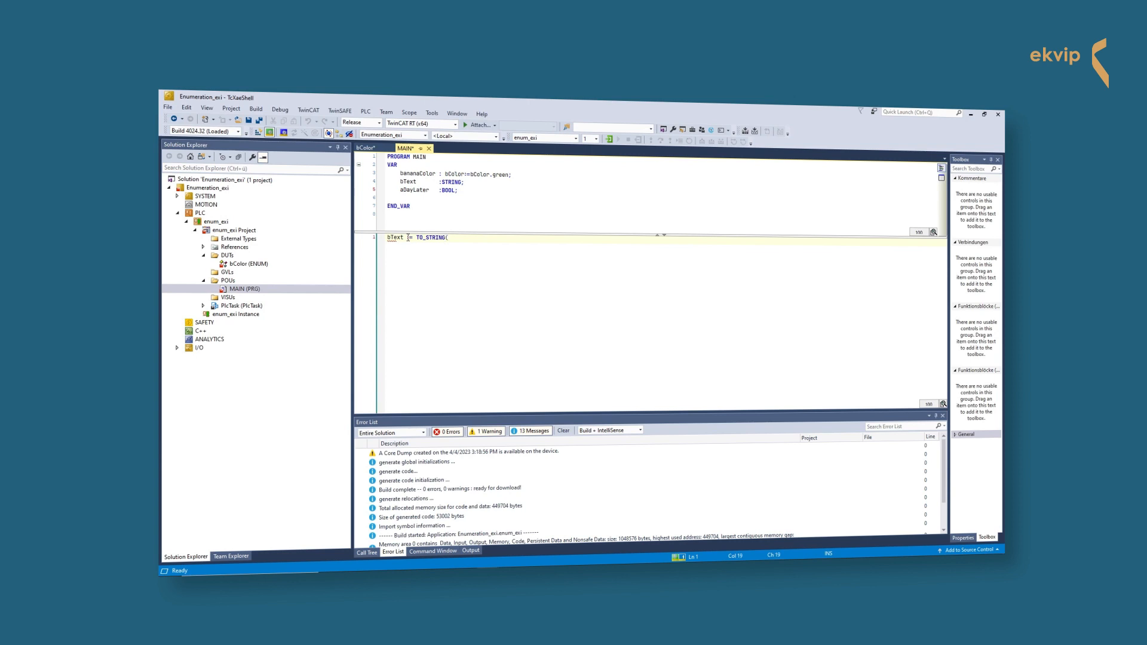
pyautogui.write('bananaColor);')
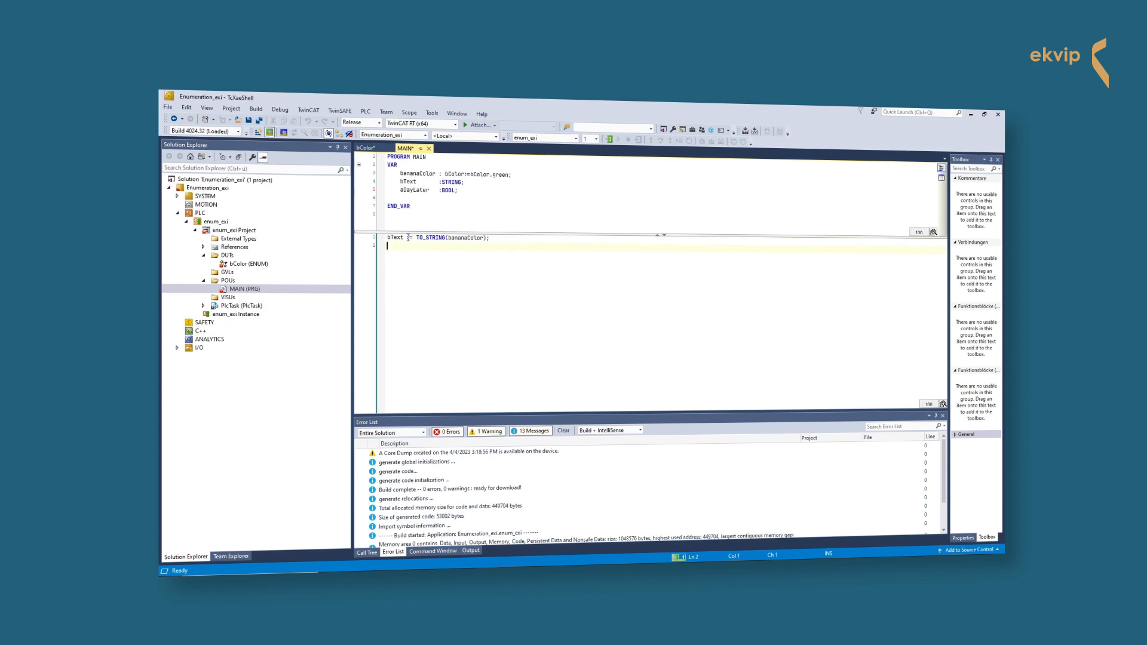
pyautogui.write('CASE bananaColor OF')
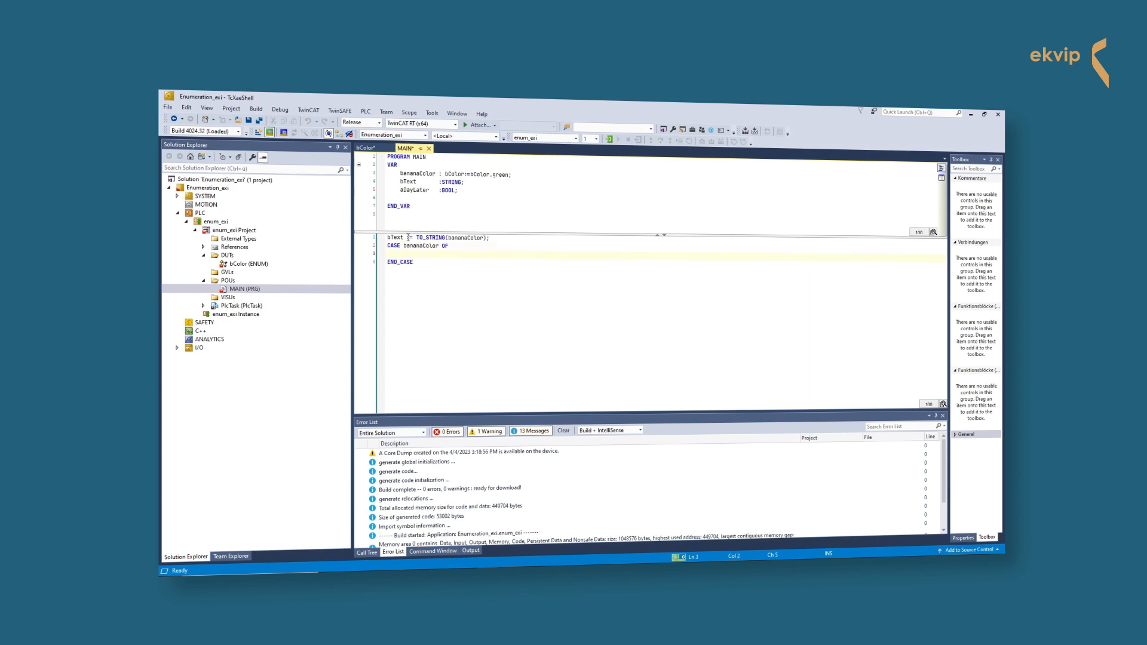
pyautogui.write('green :')
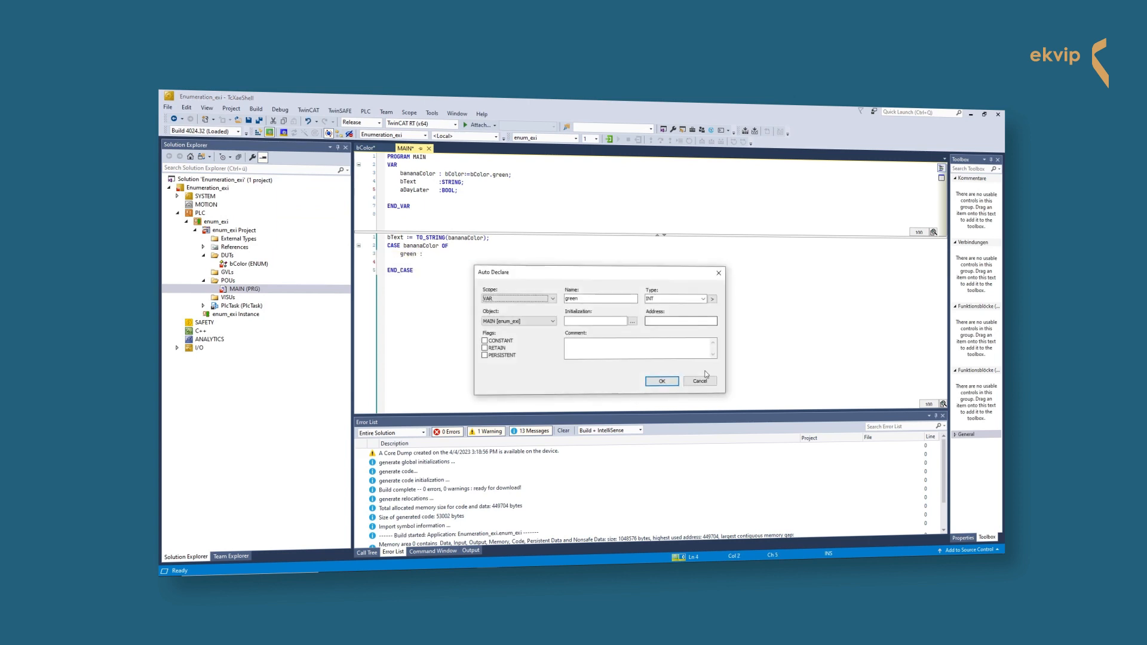
# Cancel auto-declaring green and reopen the bColor enumeration.
pyautogui.click(699, 380)
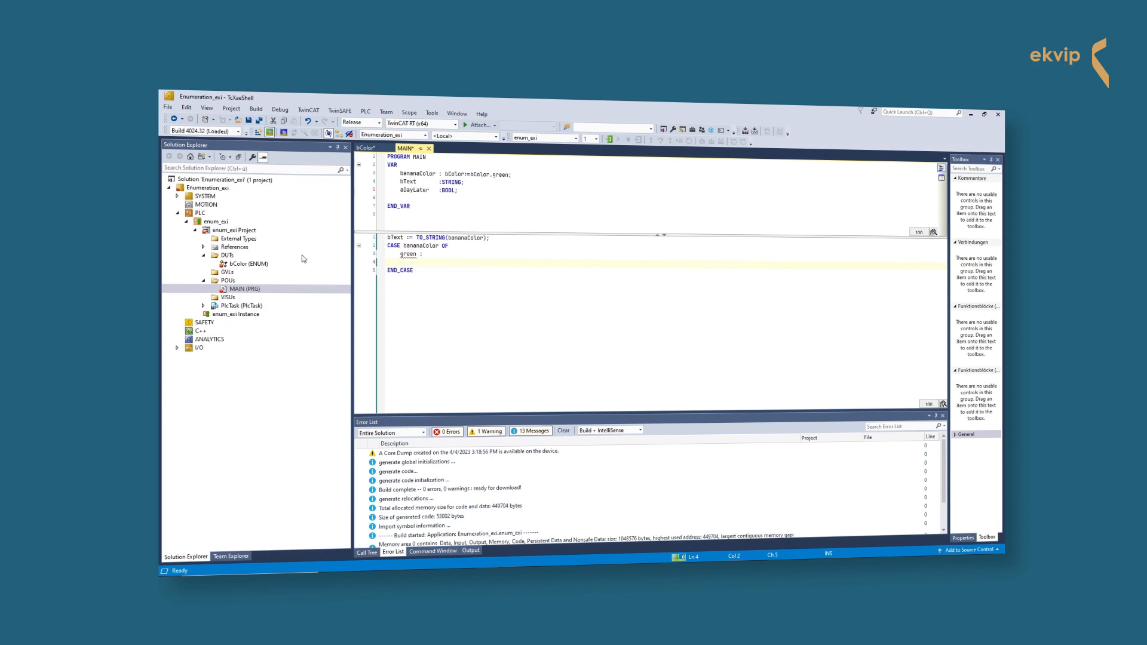
pyautogui.doubleClick(248, 263)
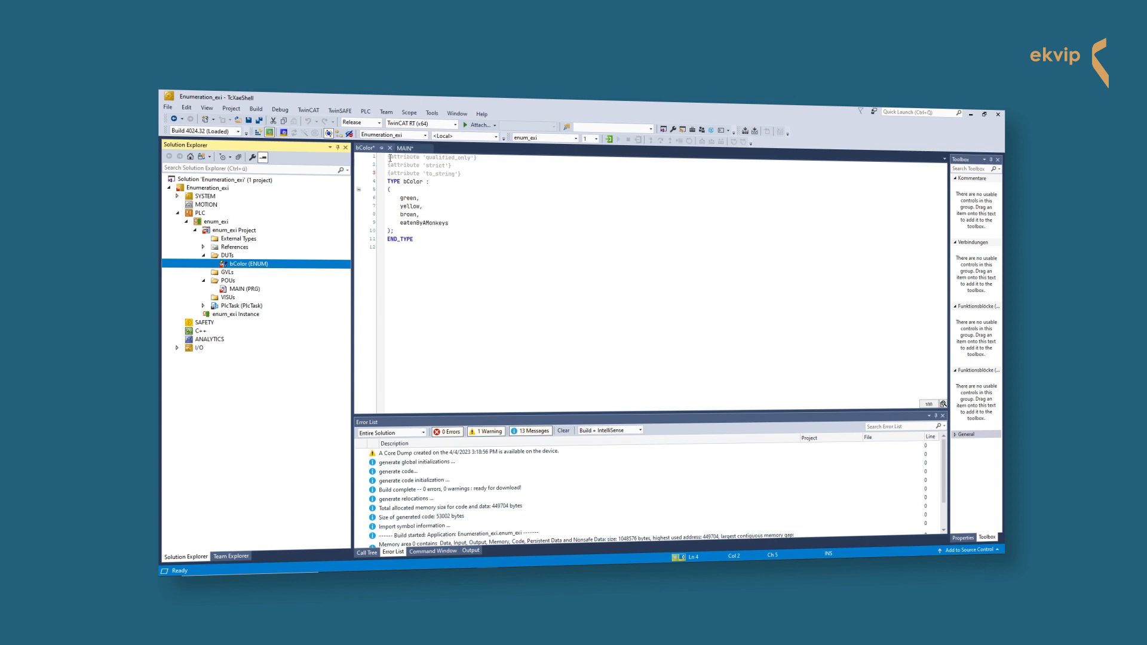
# Return to the MAIN program with its CASE statement.
pyautogui.click(390, 158)
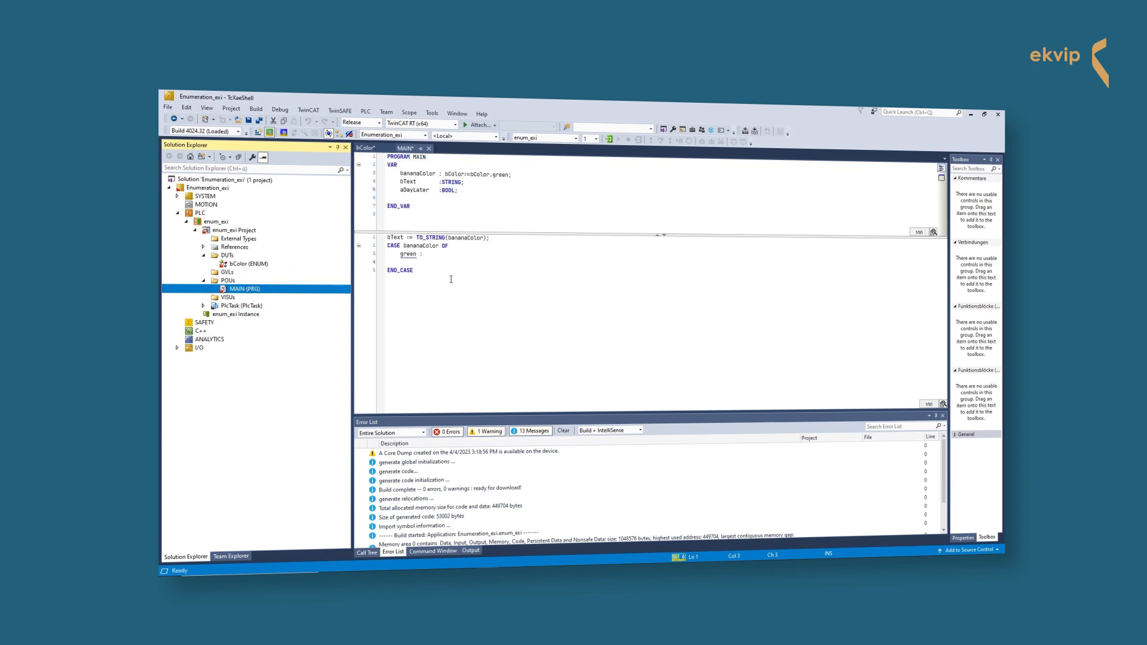
# Show the matching CASE/END_CASE keywords, then open strictoo's MAIN with bananaOne and bananaTwo.
pyautogui.click(413, 270)
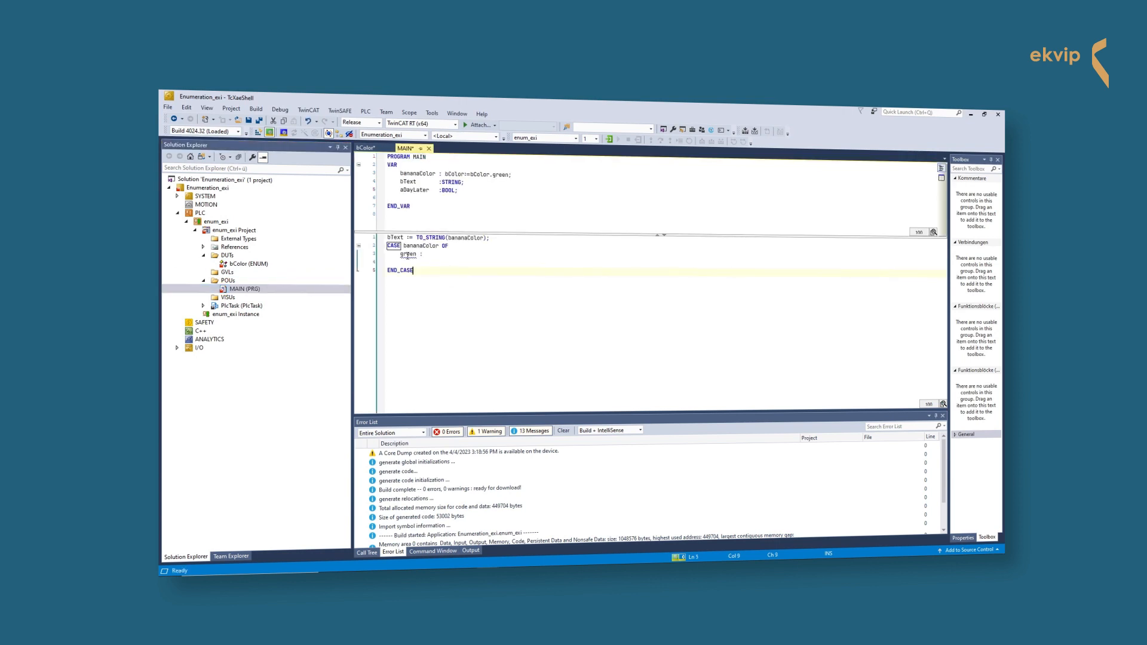
pyautogui.moveTo(407, 254)
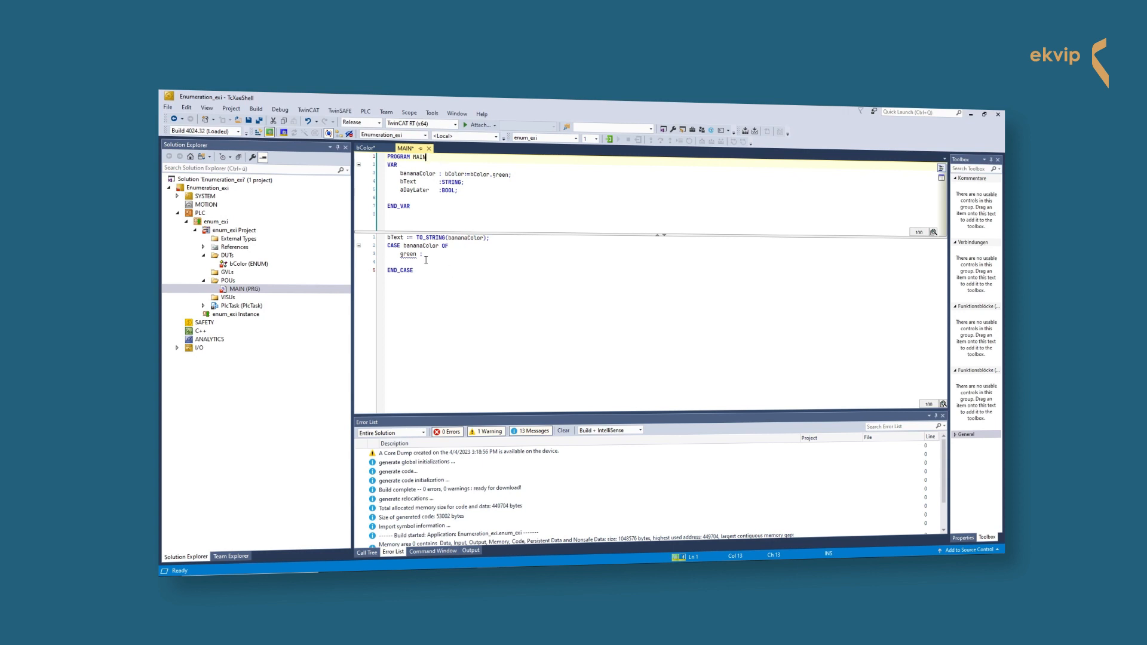
pyautogui.doubleClick(248, 263)
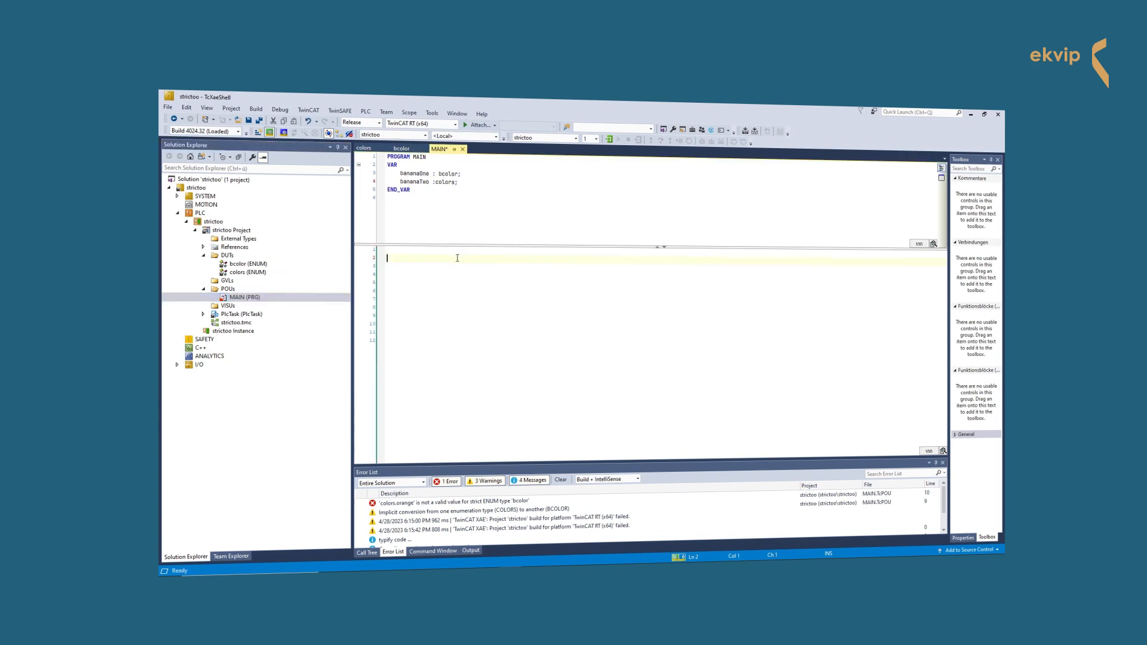
# Assign bananaOne bcolor.green + ... and bananaTwo := bColor.eatenByAMonkey.
pyautogui.write('bananaOne := colors.pink;')
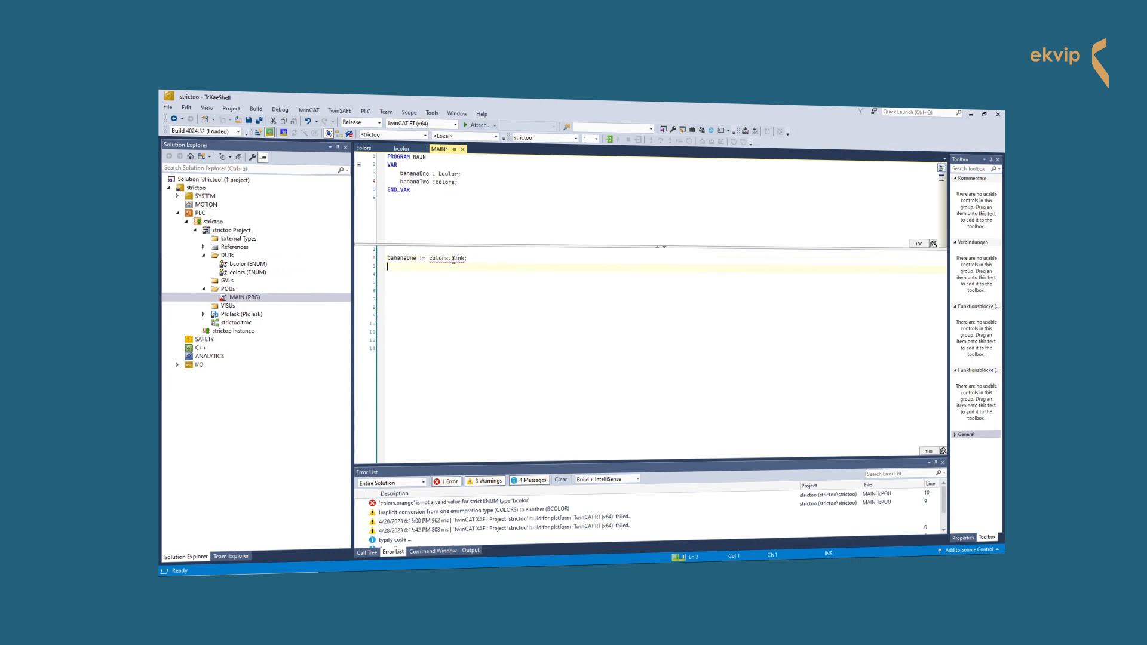
pyautogui.write('bananaOne := colors.brown;')
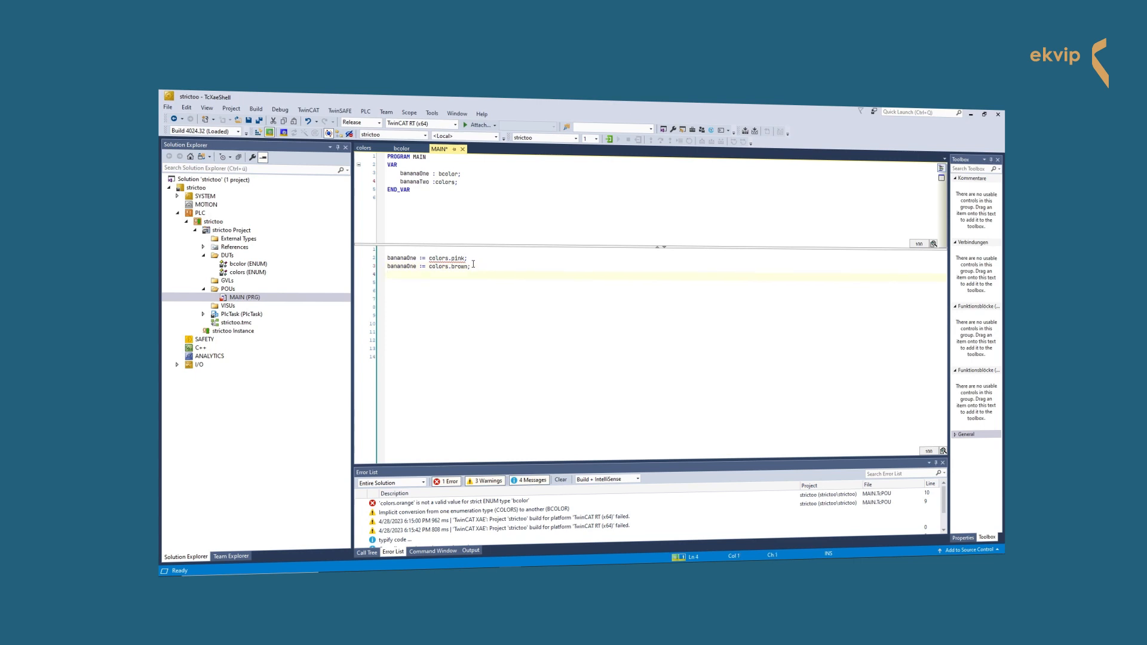
pyautogui.doubleClick(249, 271)
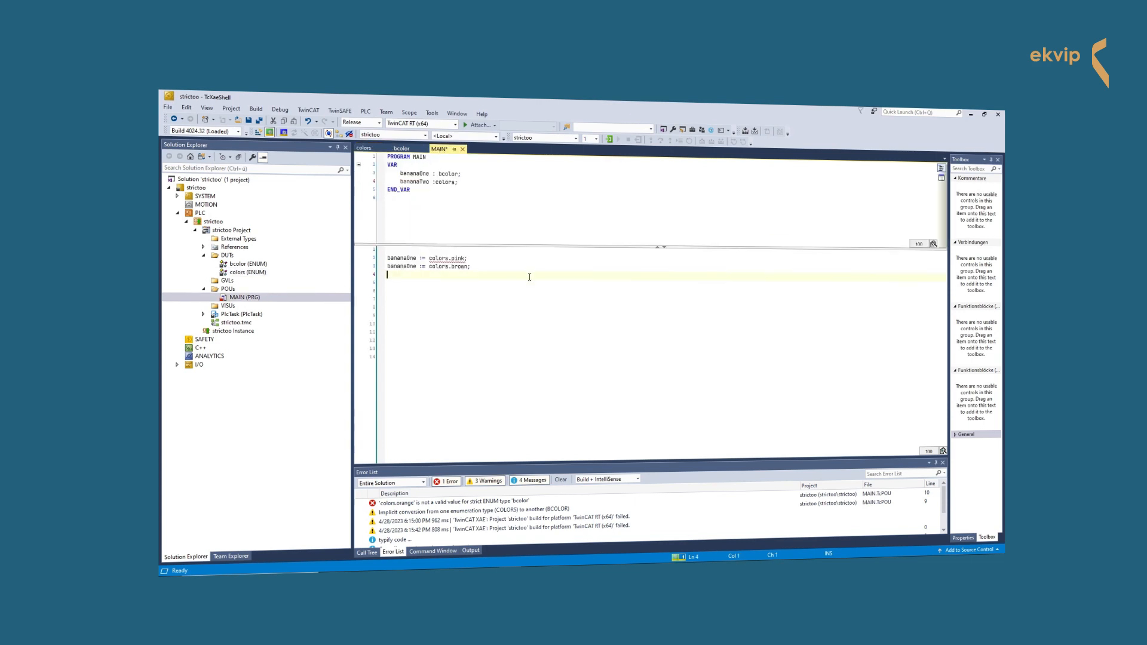
pyautogui.write('bananaOne := gree')
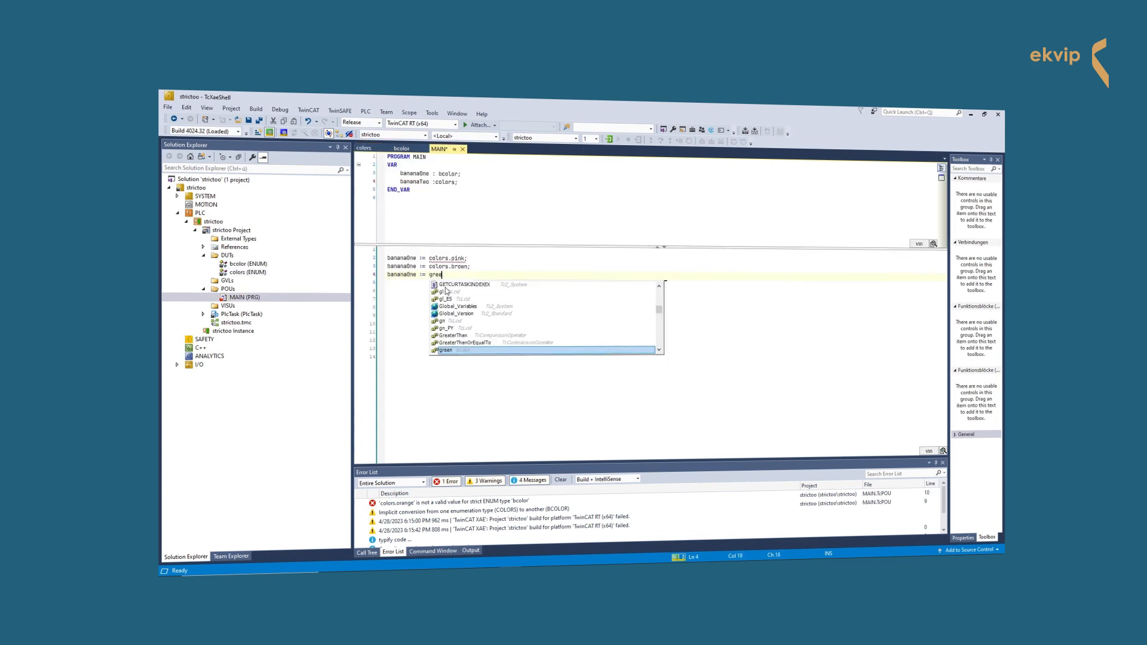
pyautogui.write('bcolor.green + bcolor.brown;')
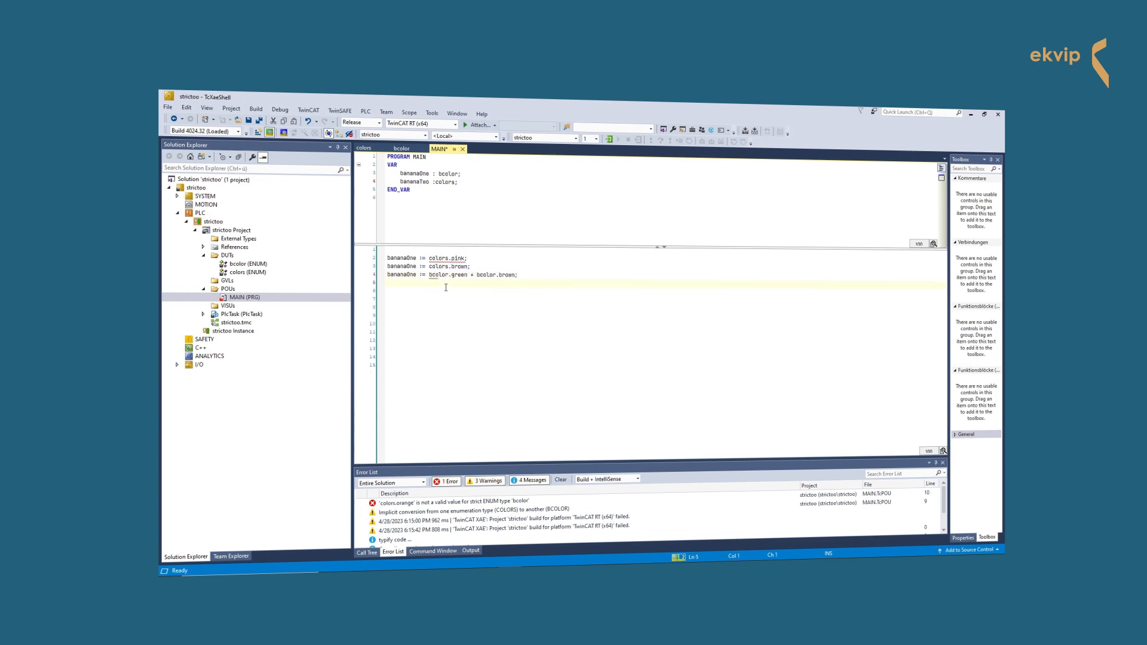
pyautogui.moveTo(442, 275)
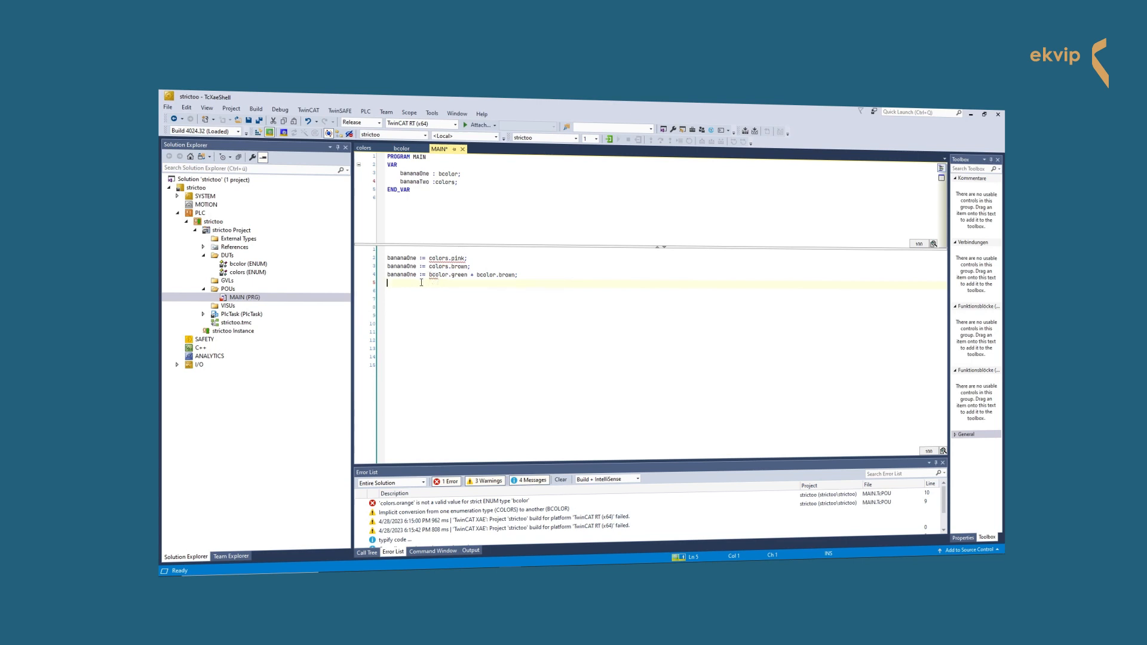
pyautogui.write('bananaTwo')
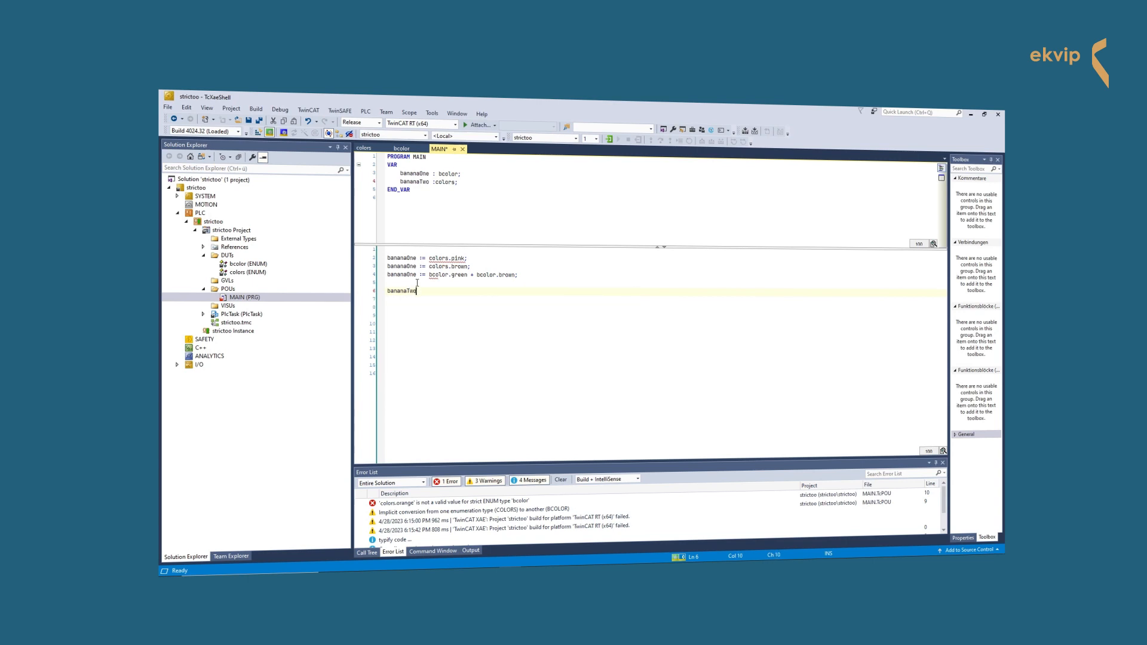
pyautogui.write('eatenByAMonkey;')
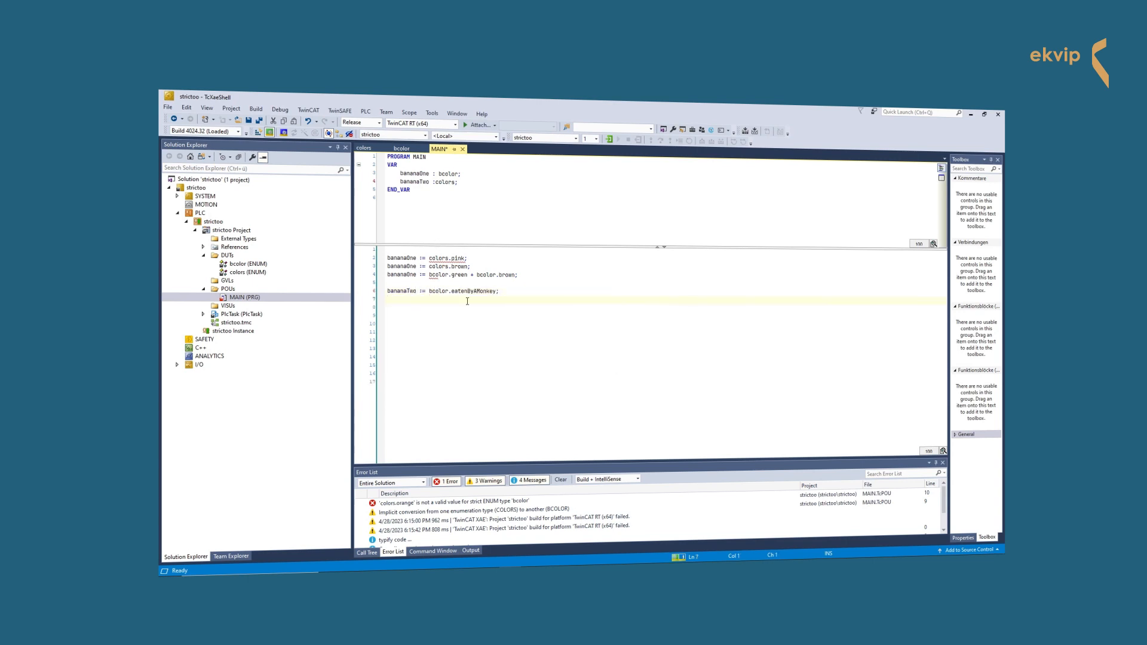
# Assign bananaTwo colors.pink * colors.blue and colors.purple + colors.orange, leaving strict-enum arithmetic errors.
pyautogui.write('bananaTwo :=')
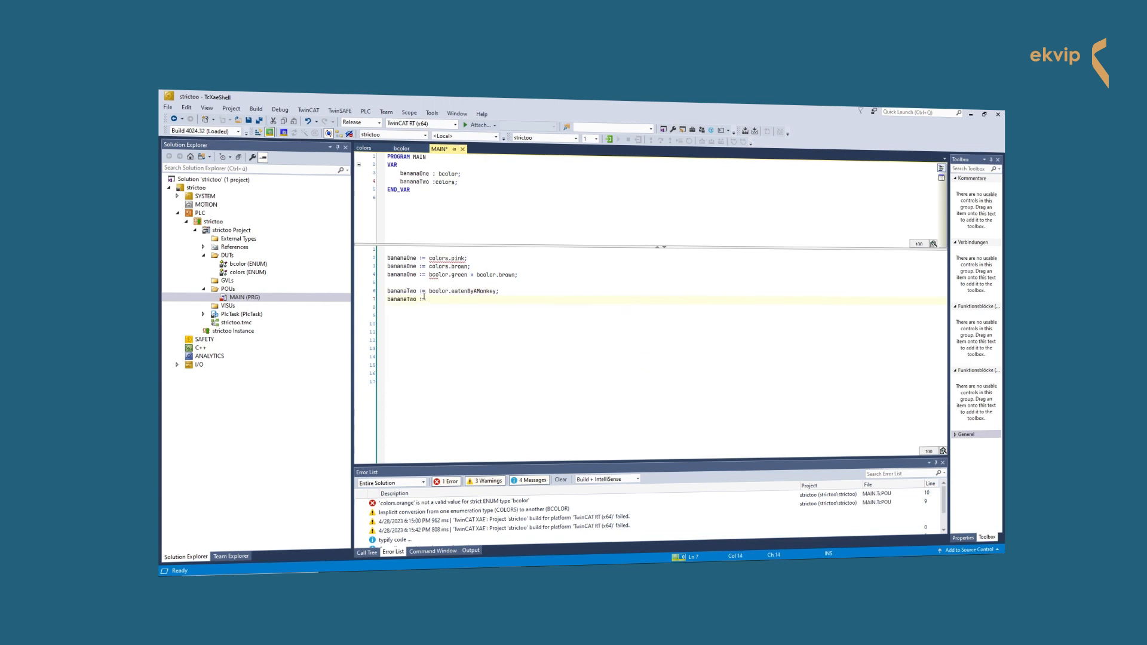
pyautogui.write('pi')
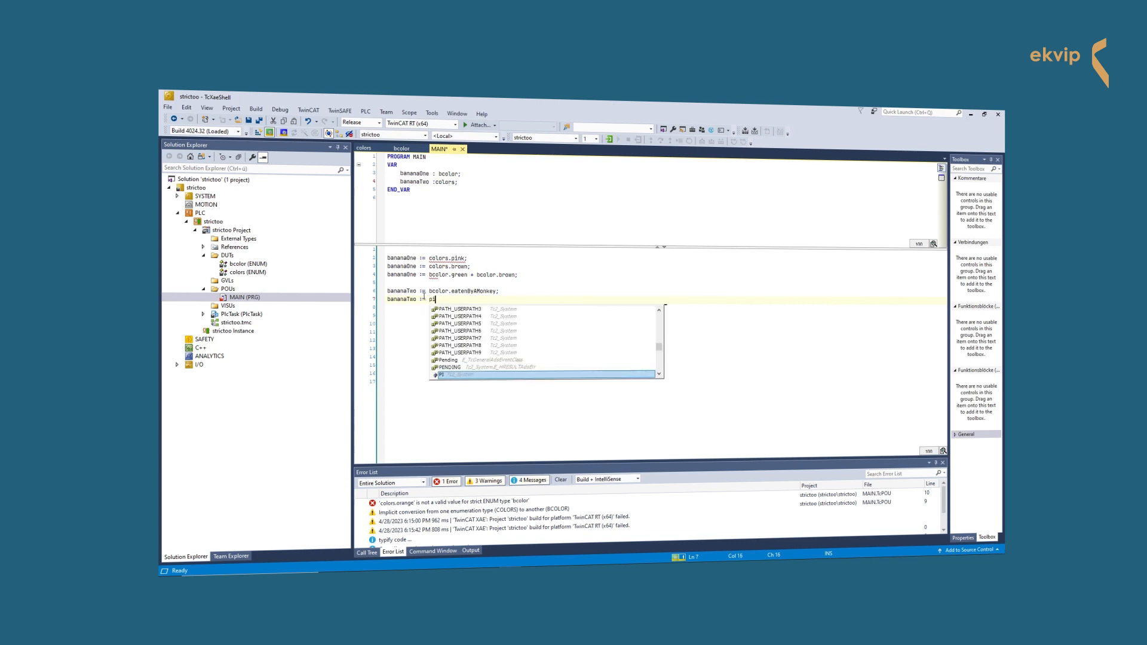
pyautogui.write('colors.pink * bro')
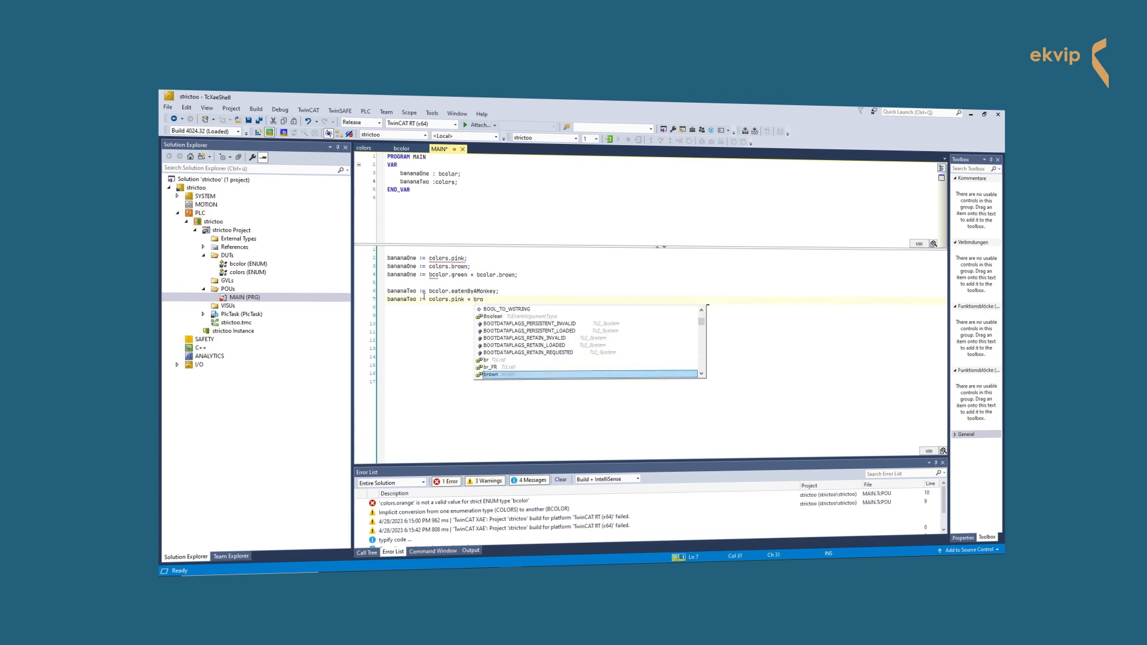
pyautogui.write('blu')
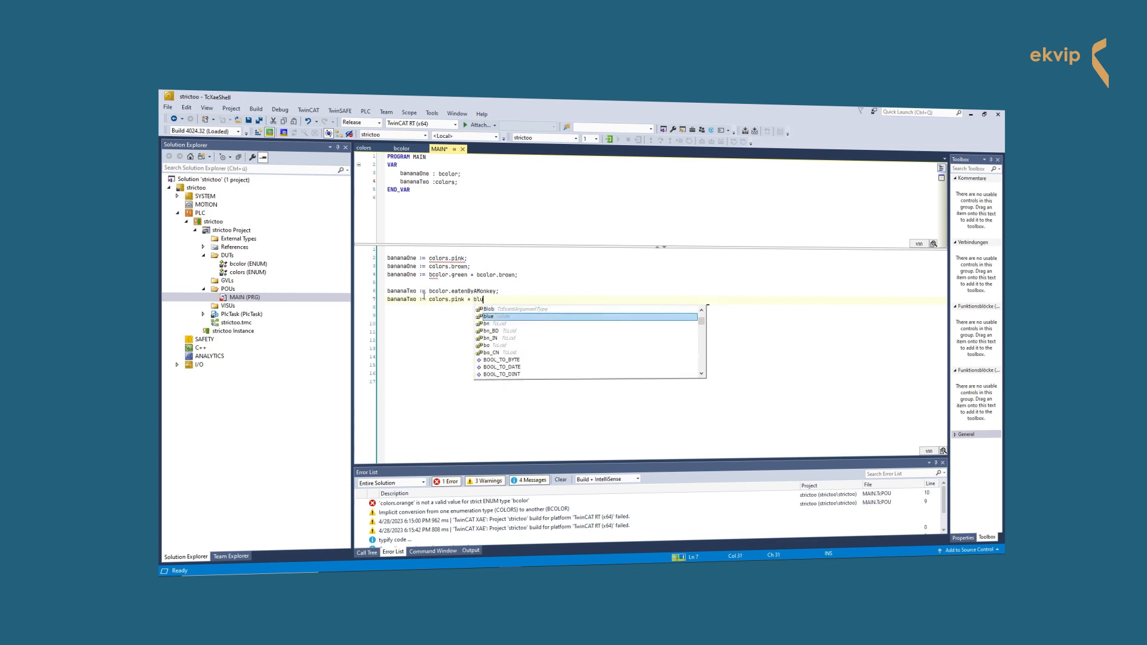
pyautogui.press('enter')
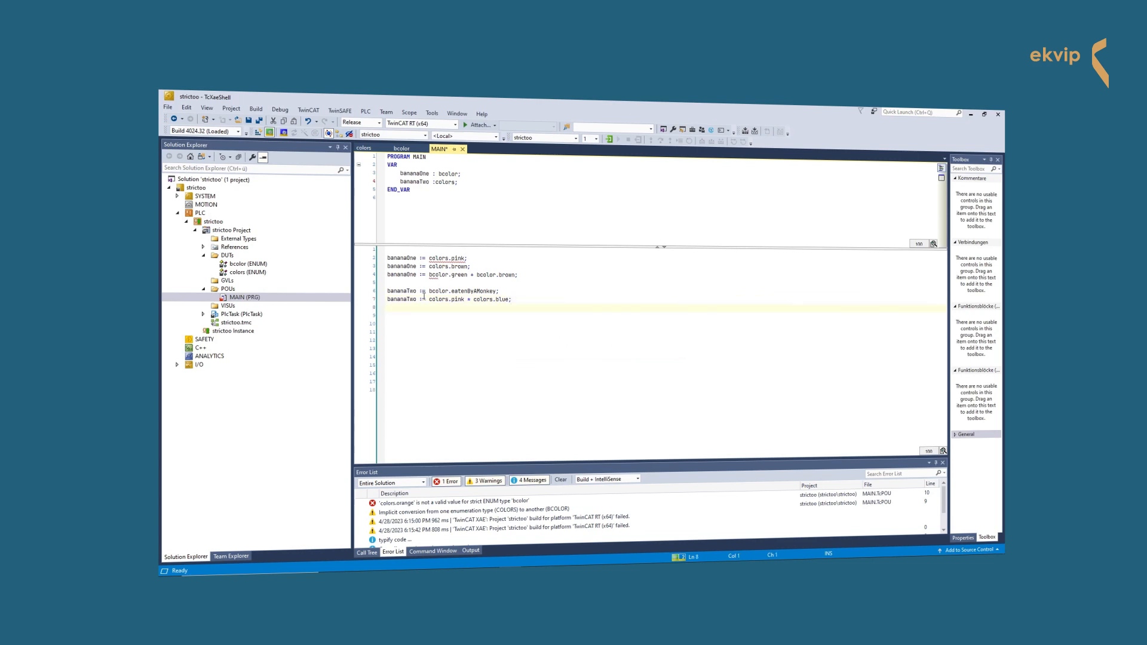
pyautogui.write('bananaTwo :=')
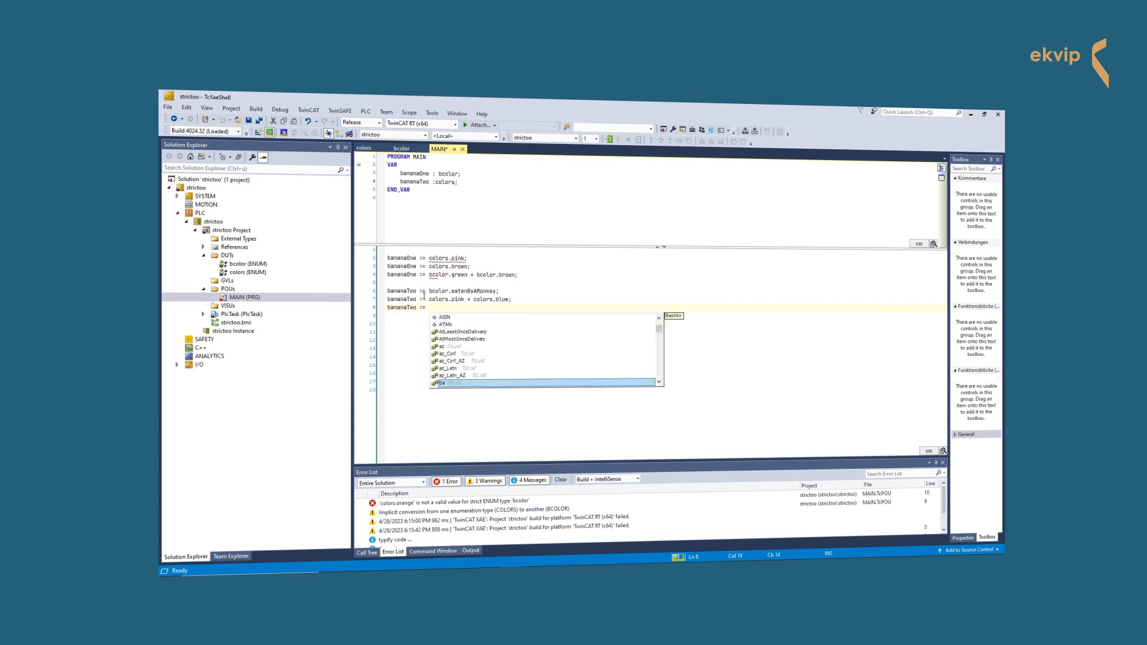
pyautogui.write('colors.purple')
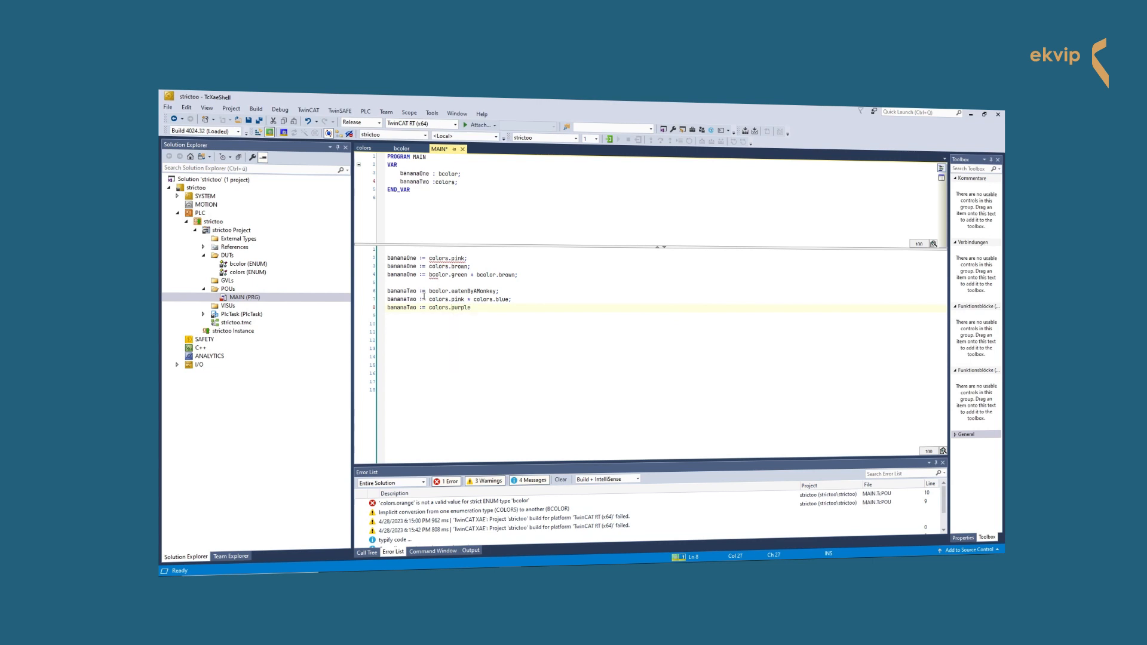
pyautogui.write('+')
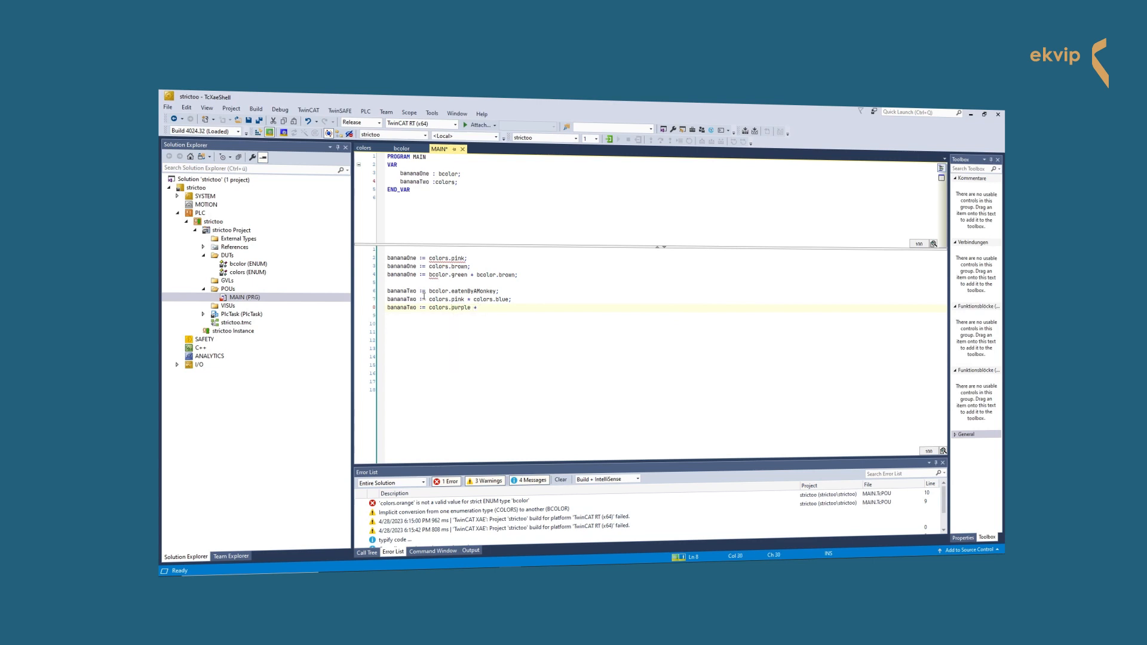
pyautogui.write('colors.orange;')
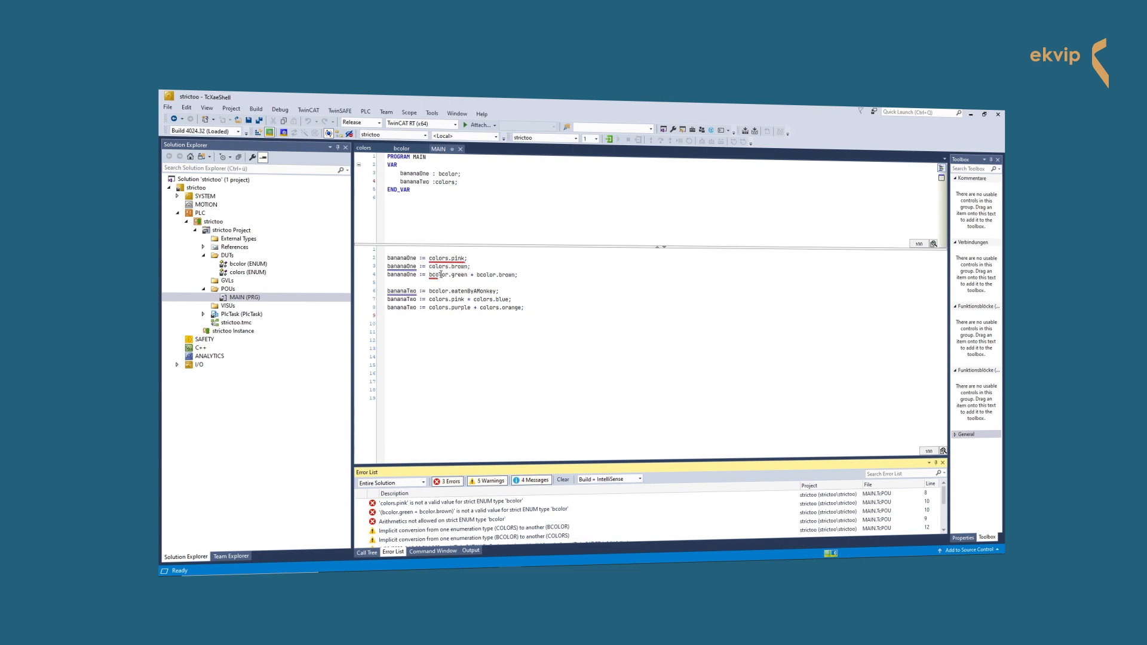
# Switch to the Enumeration_exi project's MAIN program with its CASE on bananaColor.
pyautogui.click(438, 275)
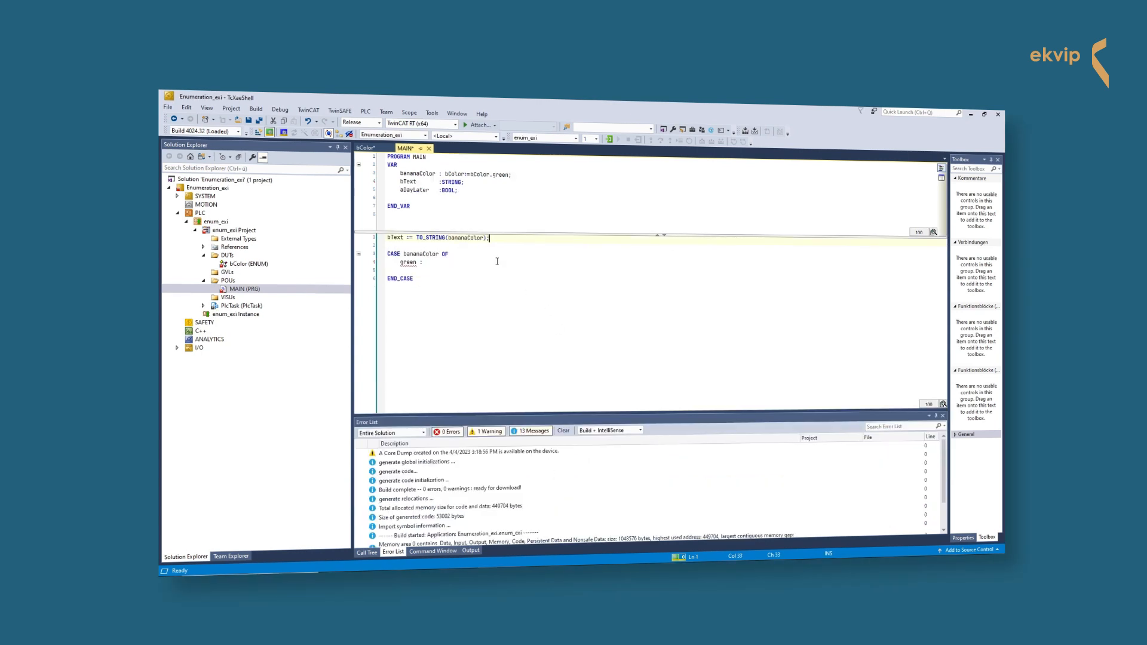
pyautogui.moveTo(446, 265)
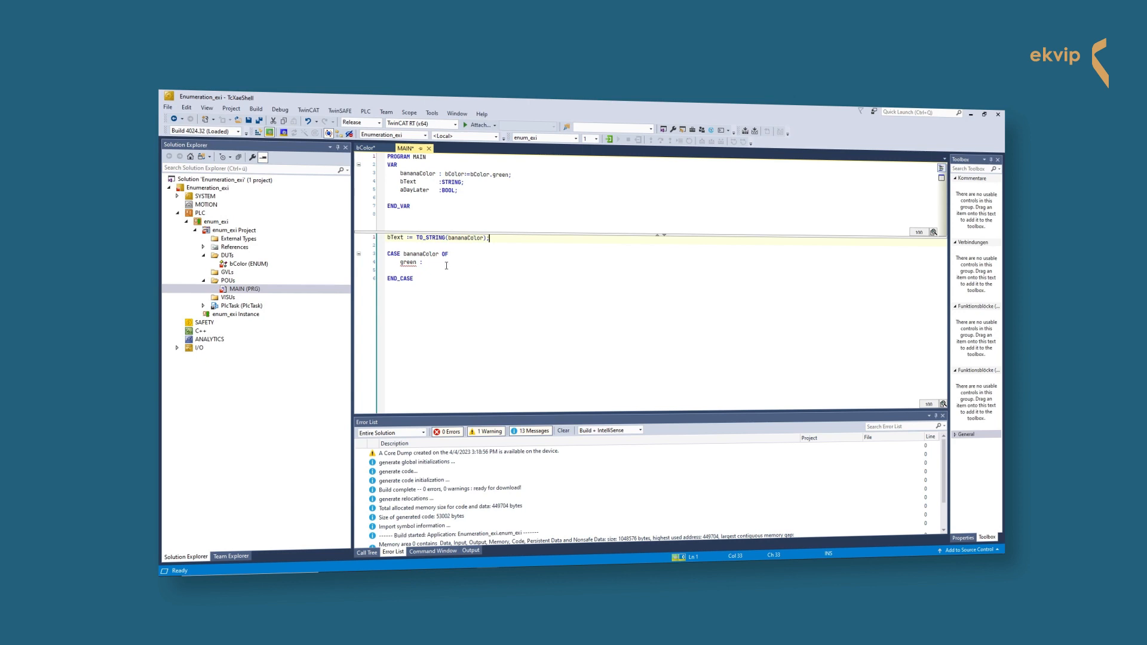
# Under the green case write IF aDayLater THEN bananaColor := bColor.yellow; END_IF.
pyautogui.click(424, 263)
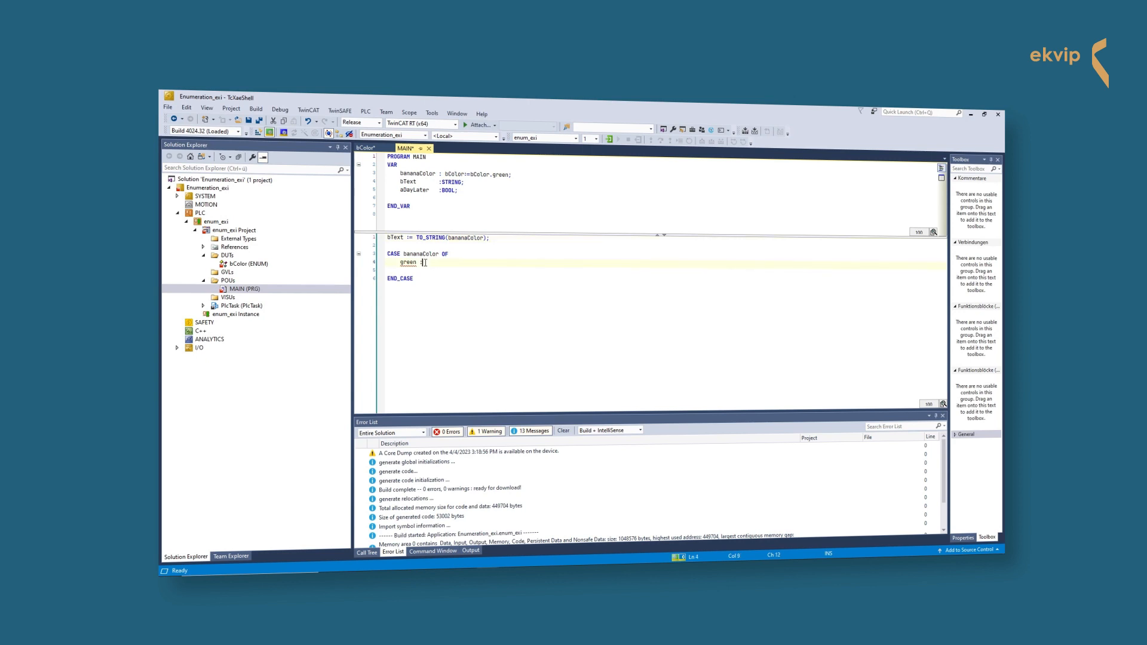
pyautogui.press('Backspace')
pyautogui.write('bColor.')
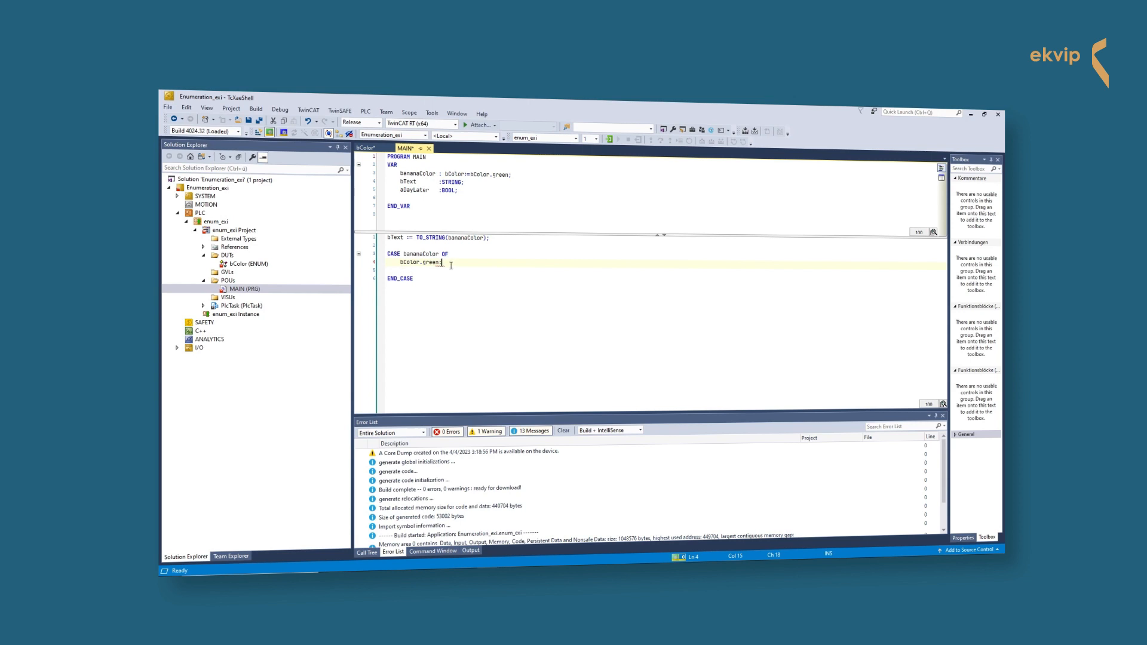
pyautogui.write('IF aDayLater')
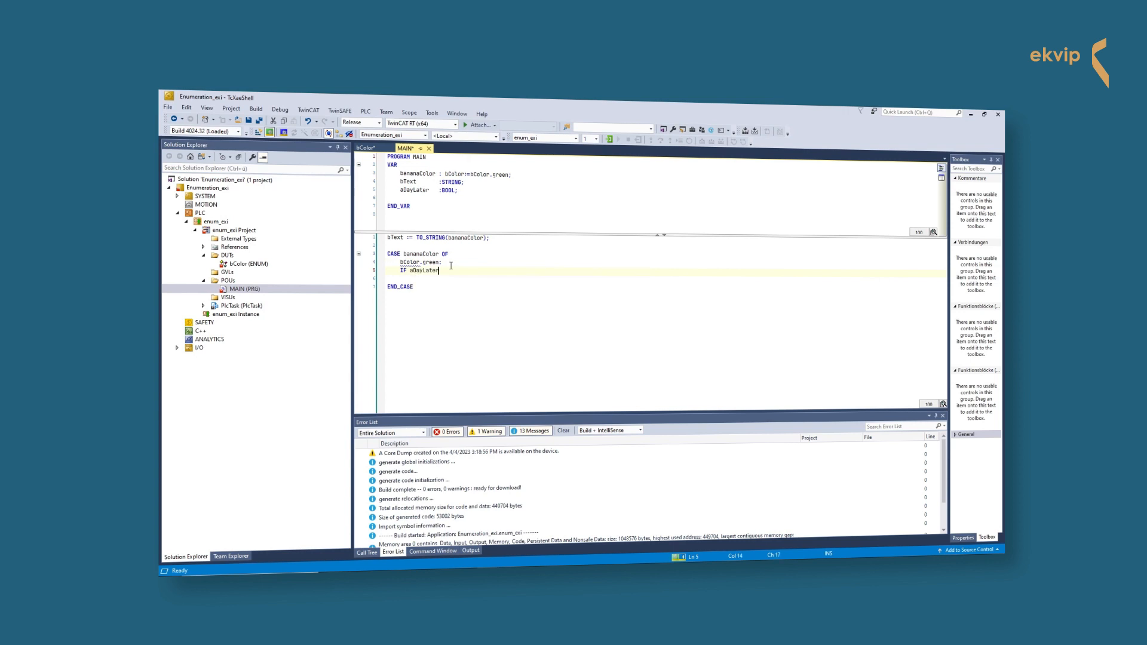
pyautogui.write('THEN')
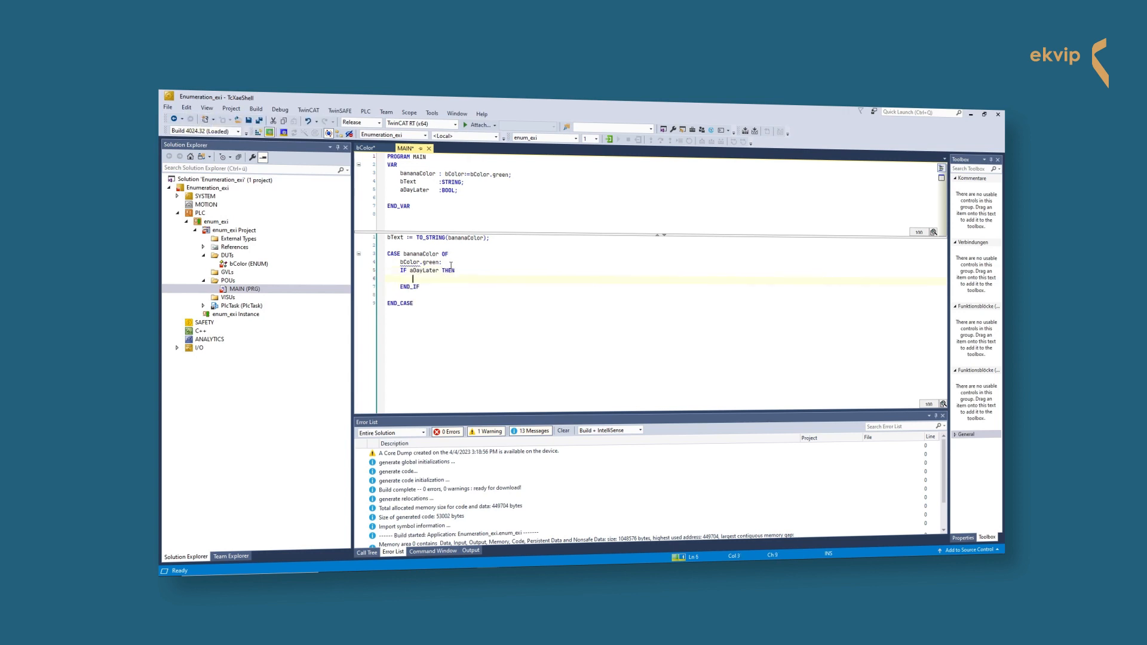
pyautogui.write('bananaColor :=')
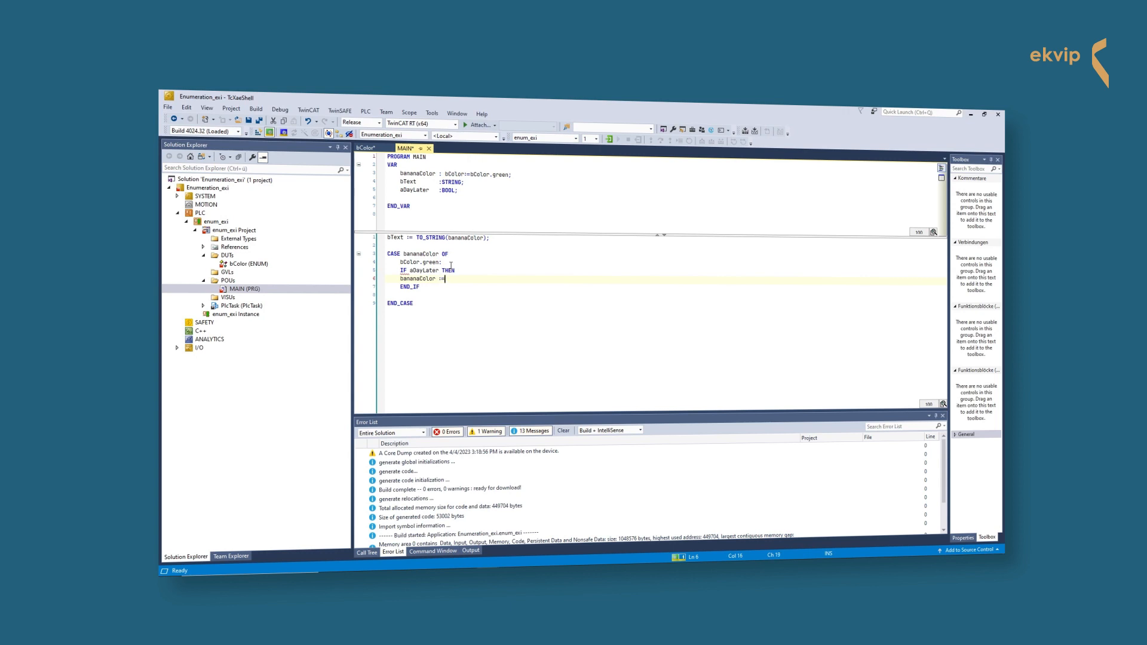
pyautogui.write('bColor.yellow;')
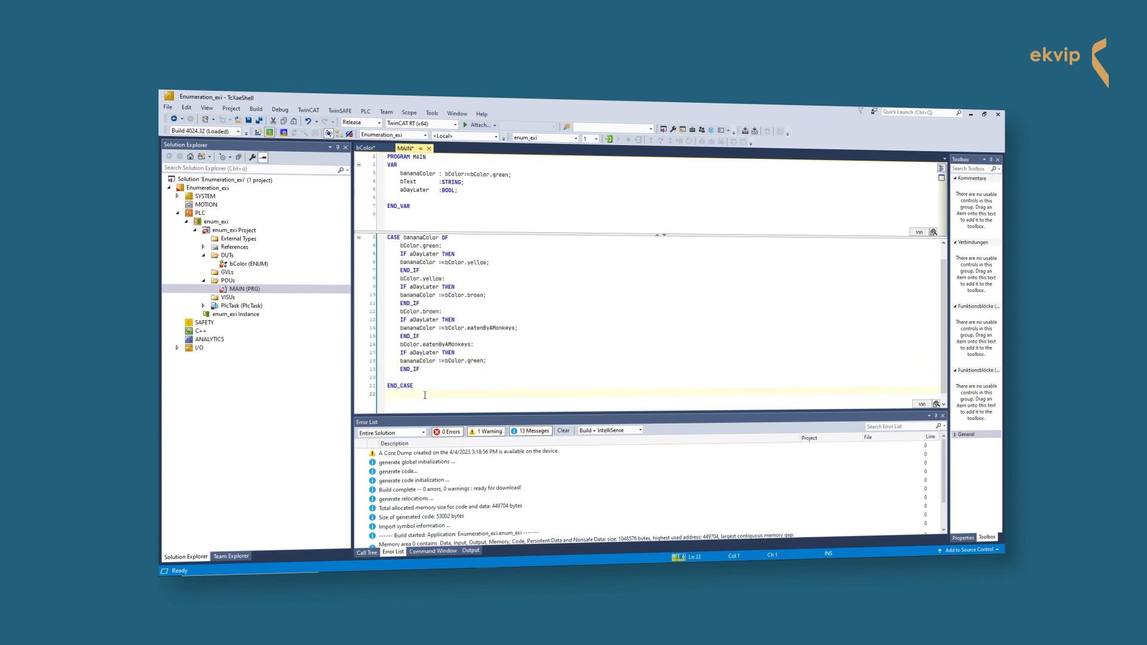
# Finish the remaining colour branches and add aDayLater := FALSE; after END_CASE.
pyautogui.write('a0')
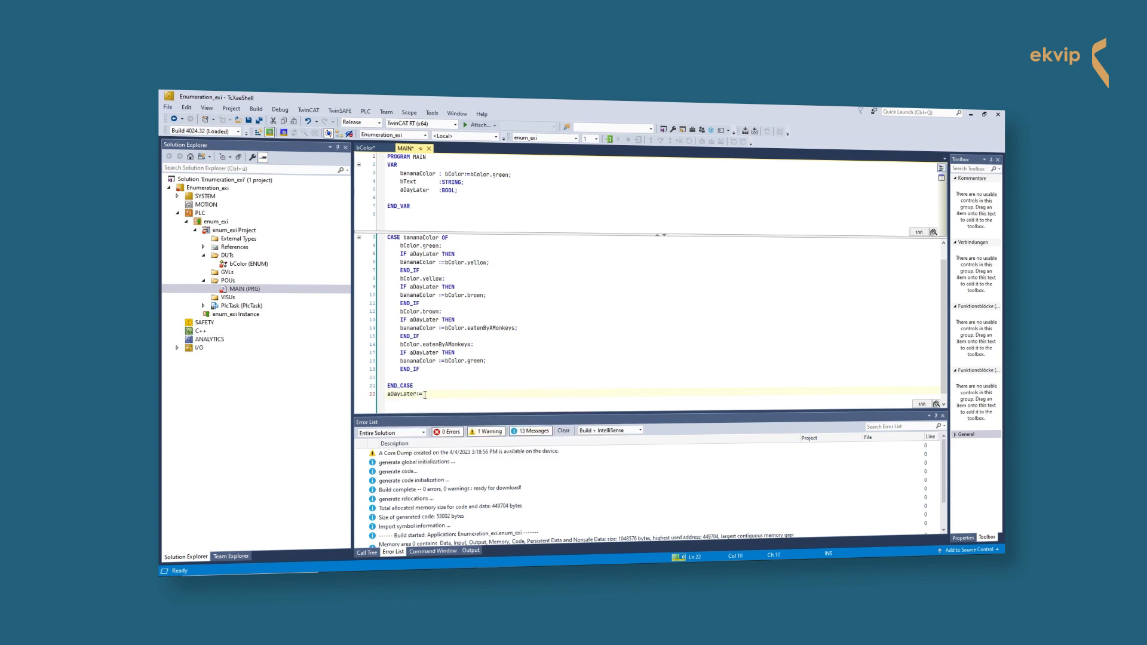
pyautogui.write('FALSE;')
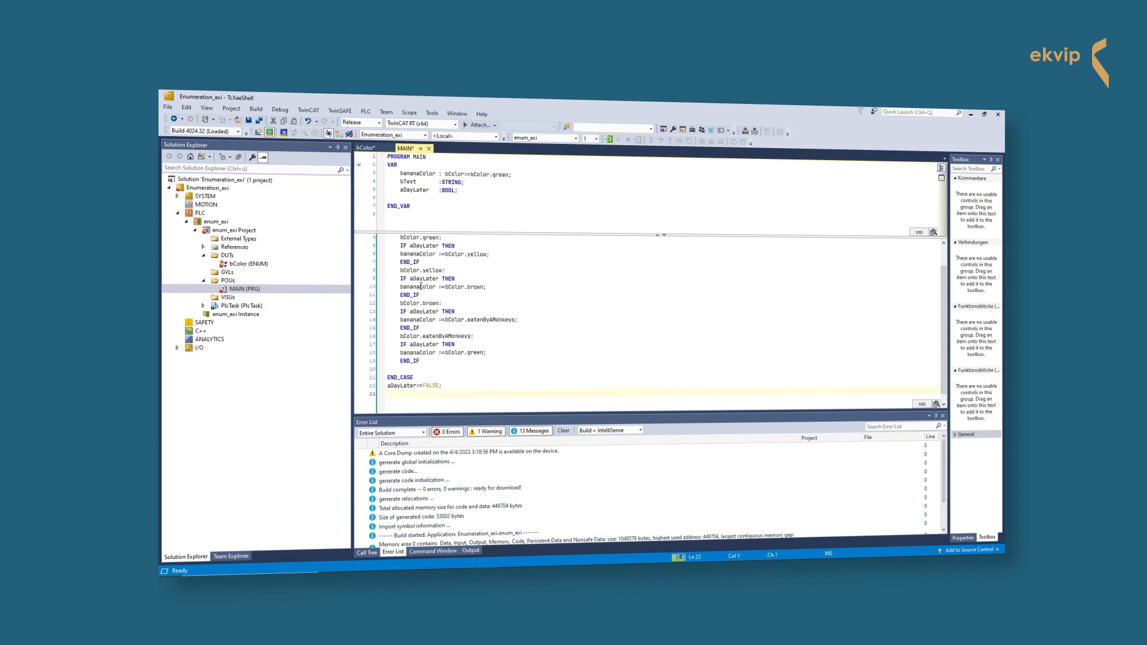
# Build the whole solution from the Build menu.
pyautogui.click(256, 112)
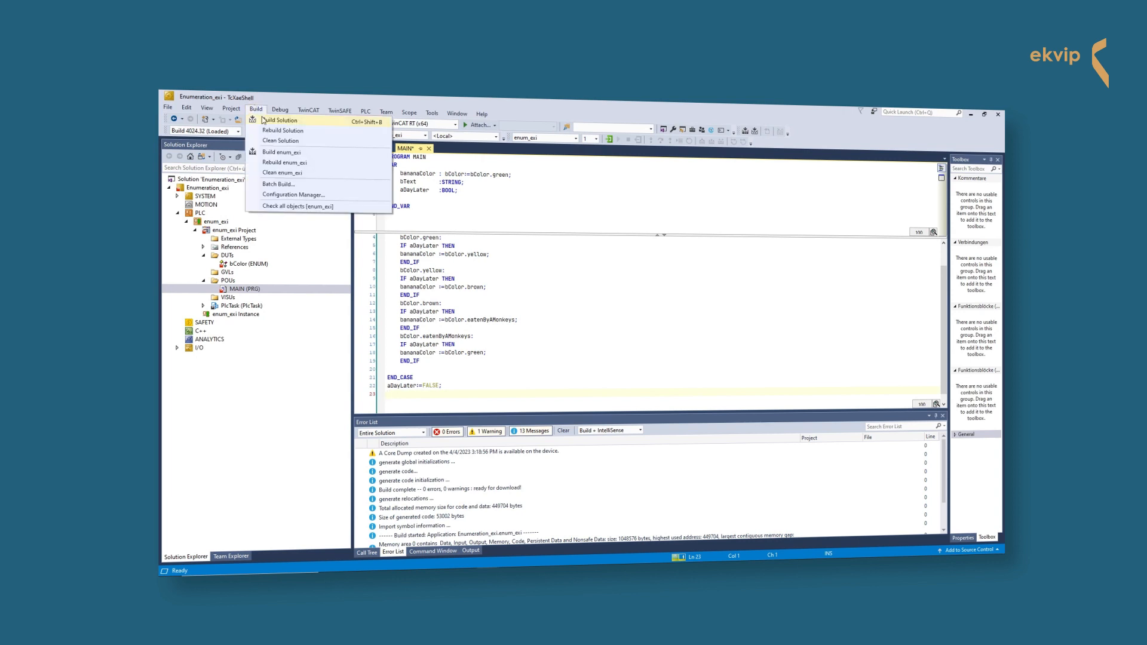
pyautogui.click(281, 120)
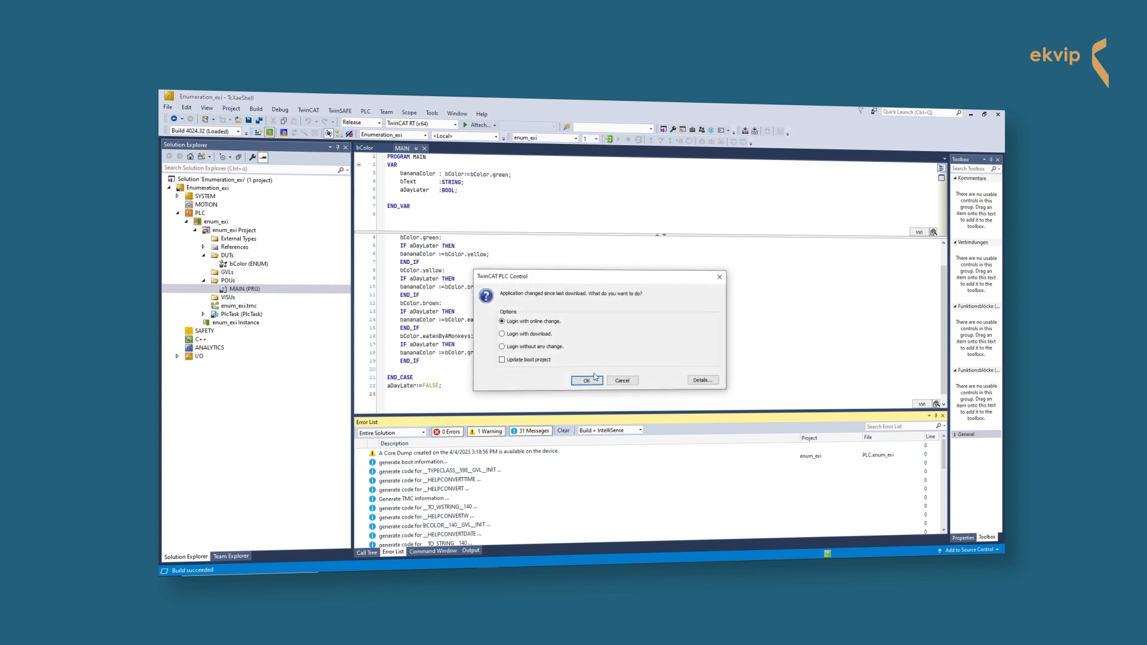
# Log in with online change and start the application so MAIN runs online.
pyautogui.click(586, 380)
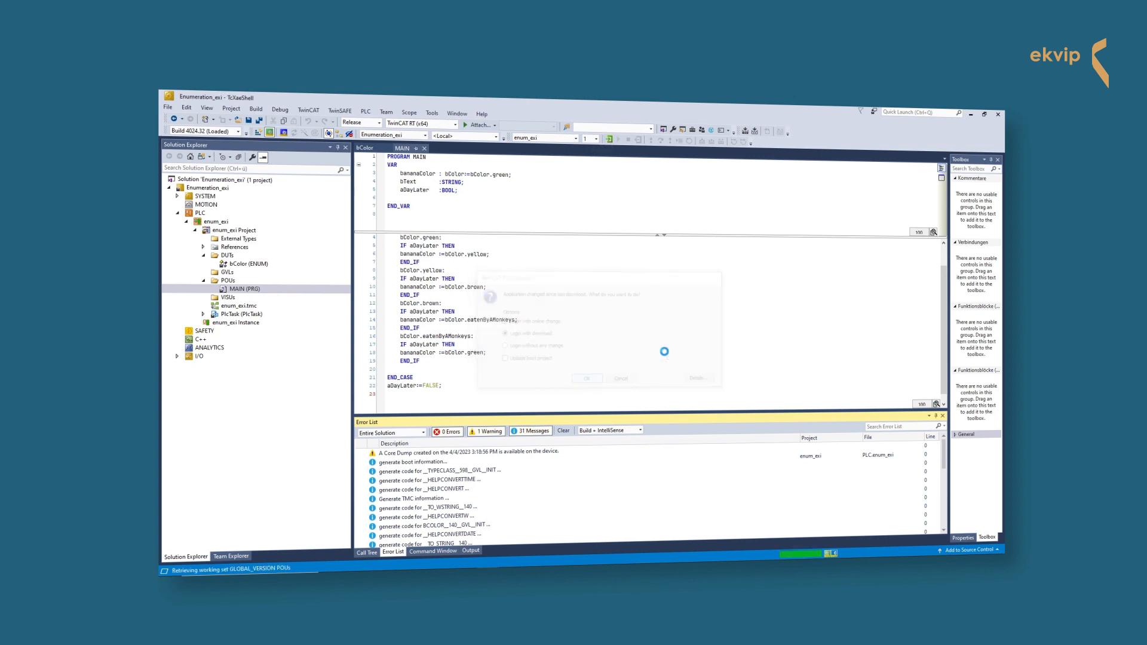
pyautogui.click(586, 379)
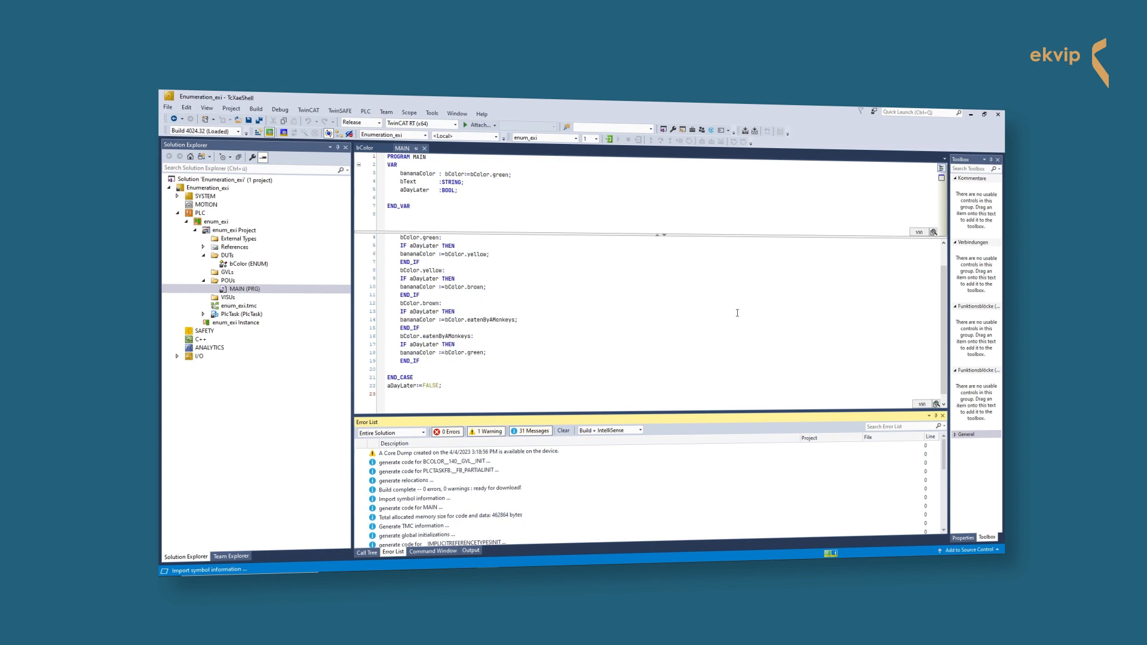
pyautogui.click(616, 139)
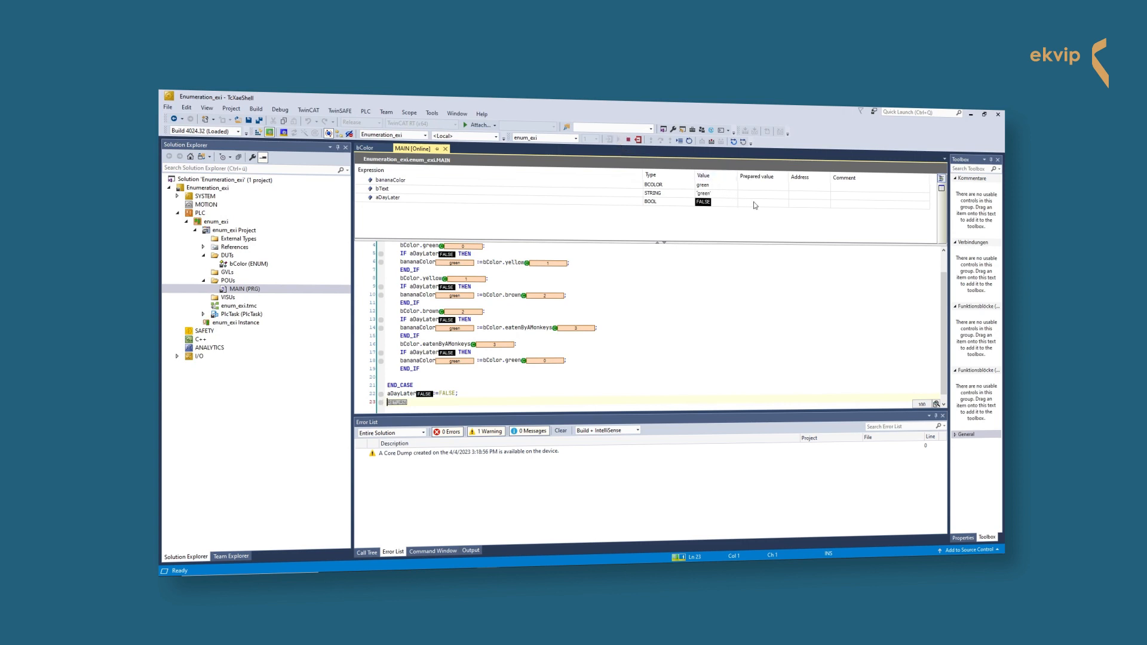
# Write TRUE to aDayLater in the watch list so bananaColor advances from green to yellow.
pyautogui.click(761, 202)
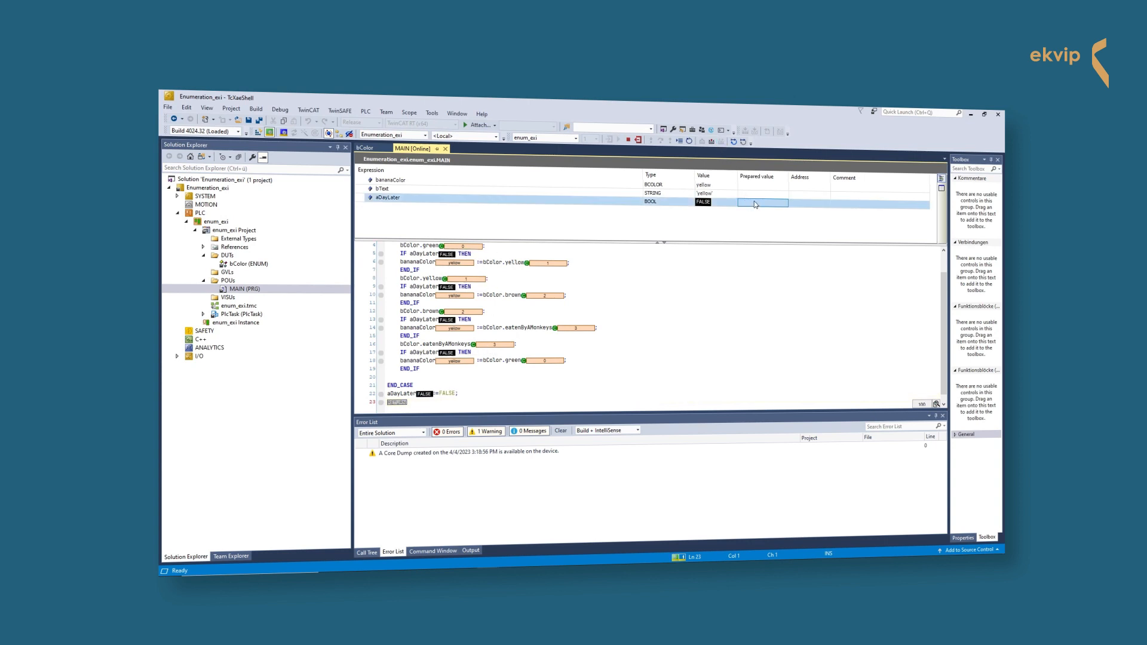